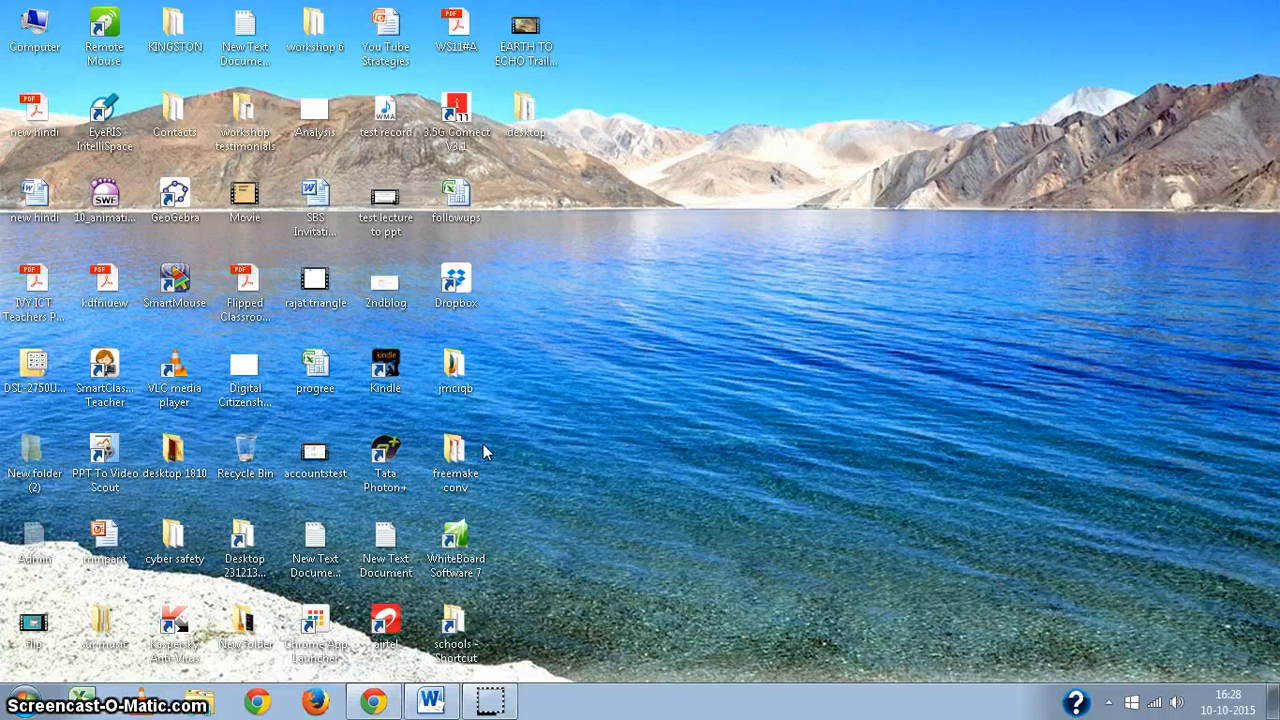
Launch Freemake Video Converter from its desktop shortcut.
click(22, 700)
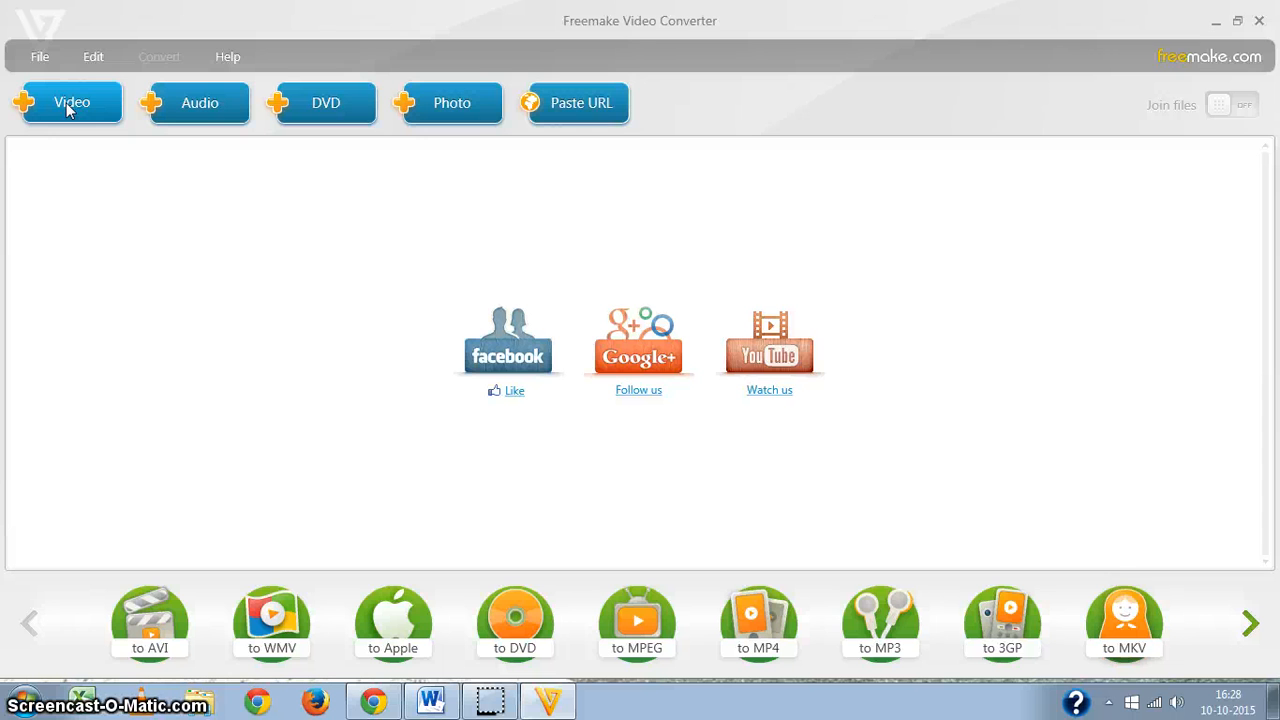
Add 'EARTH TO ECHO Trailer [HD 1080p]' from the Desktop as a video.
click(72, 102)
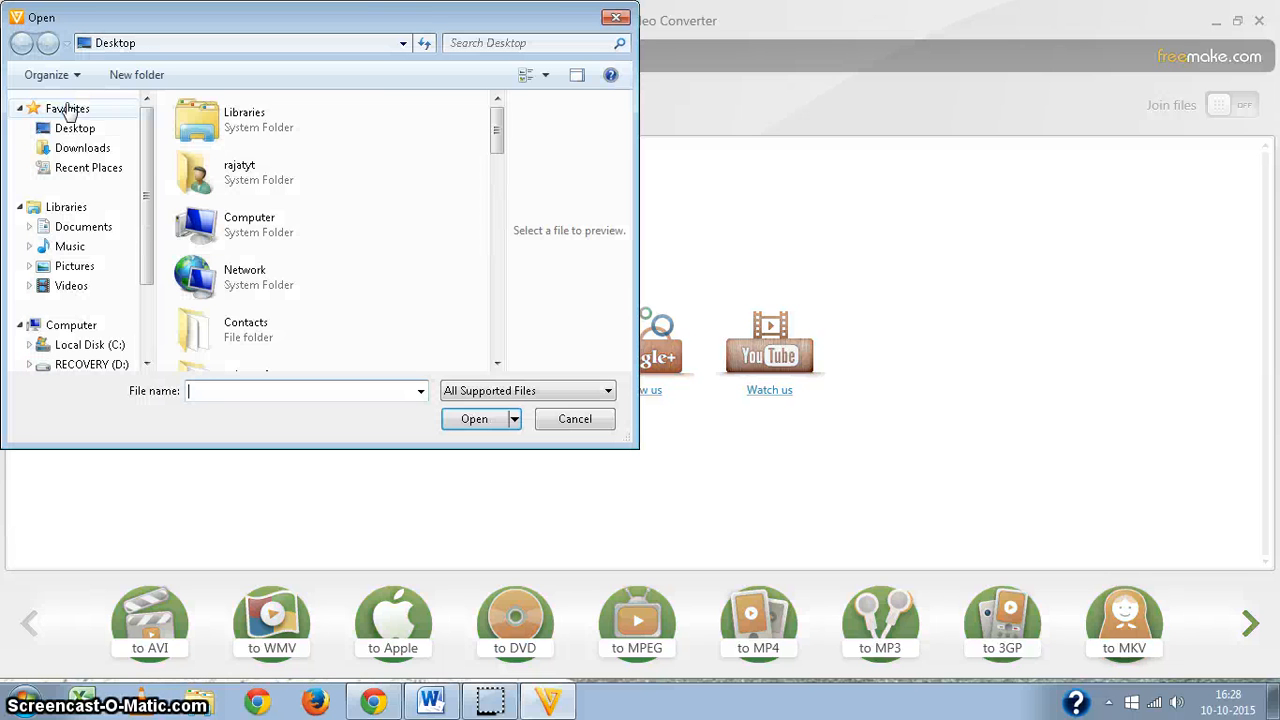
scroll(down, 3)
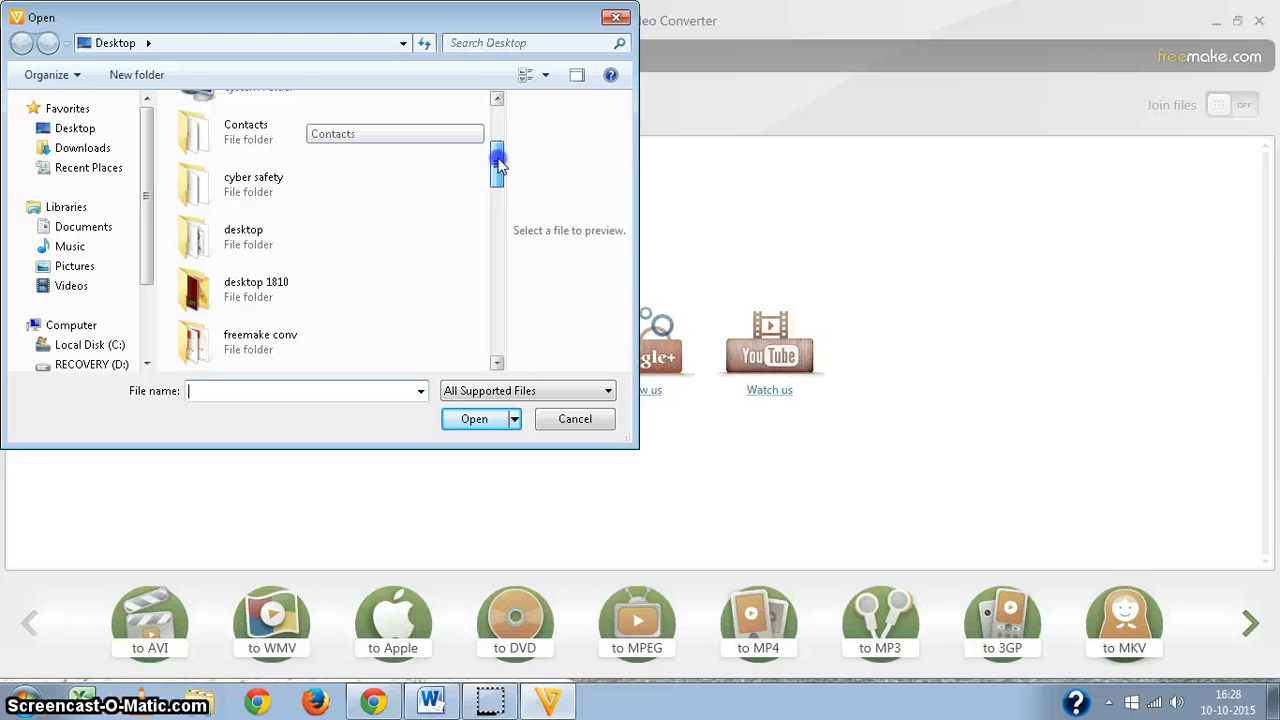
drag(498, 165, 495, 278)
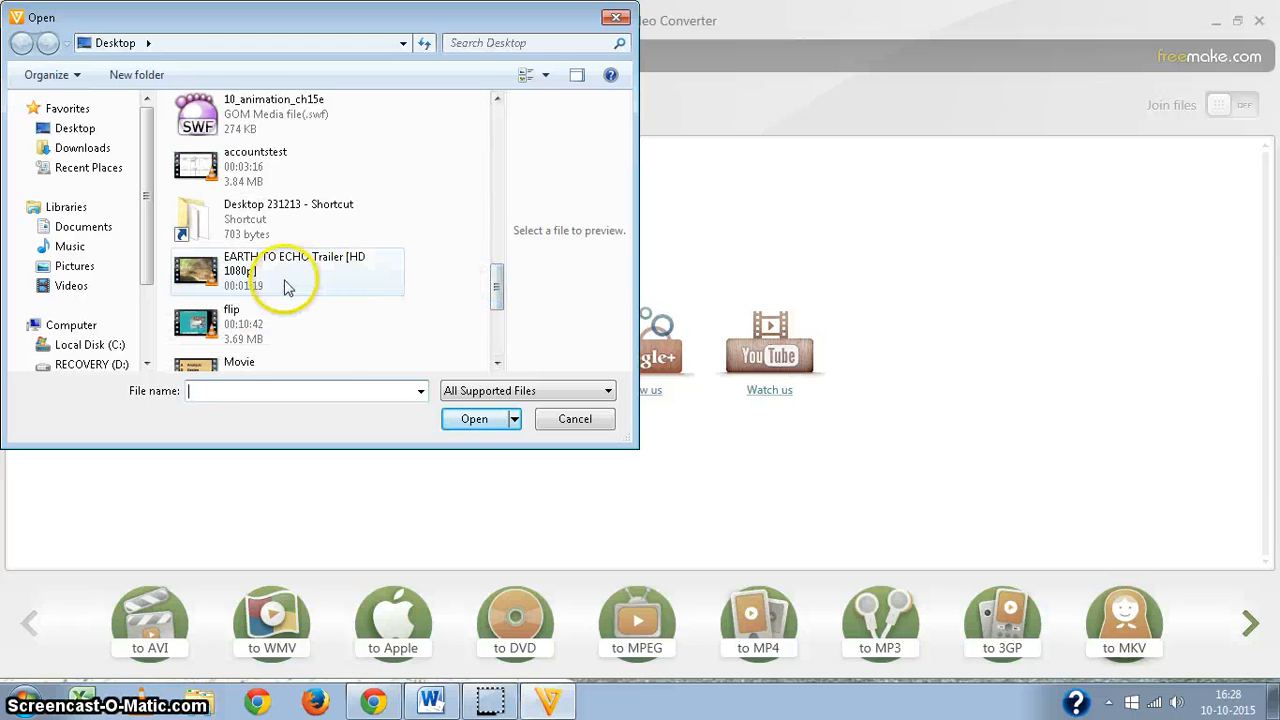
mouse_move(265, 287)
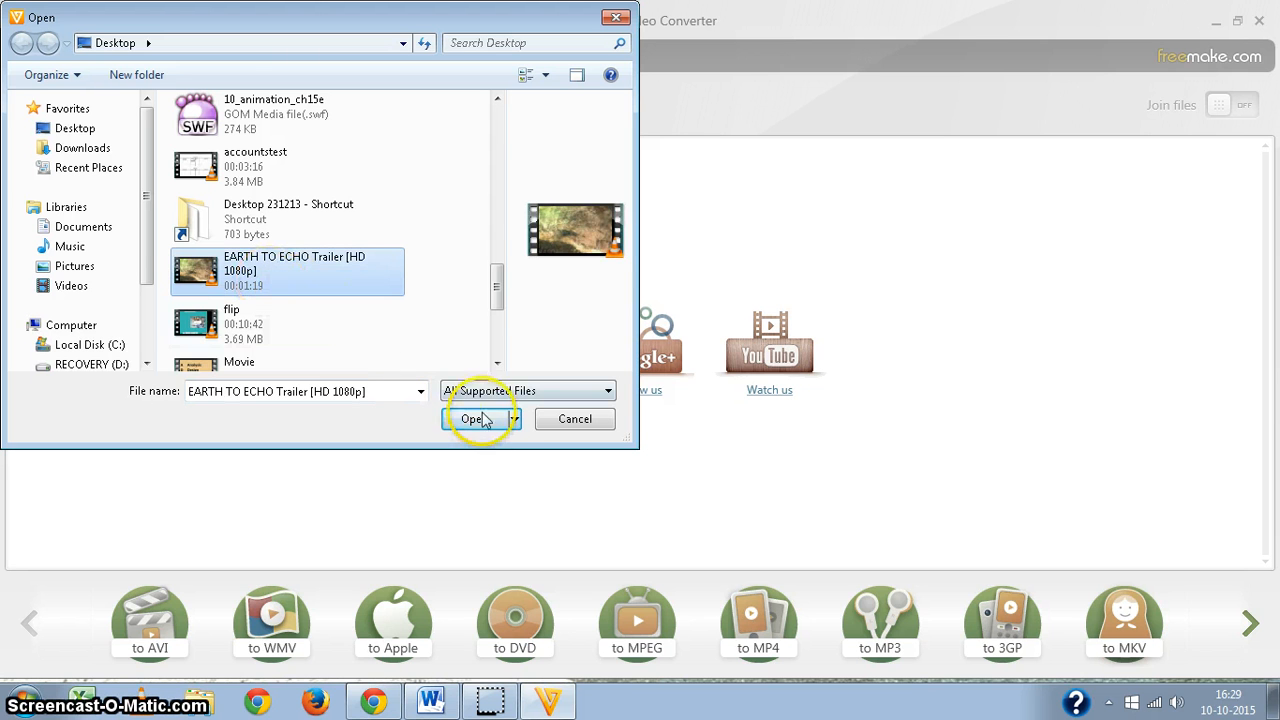
click(473, 419)
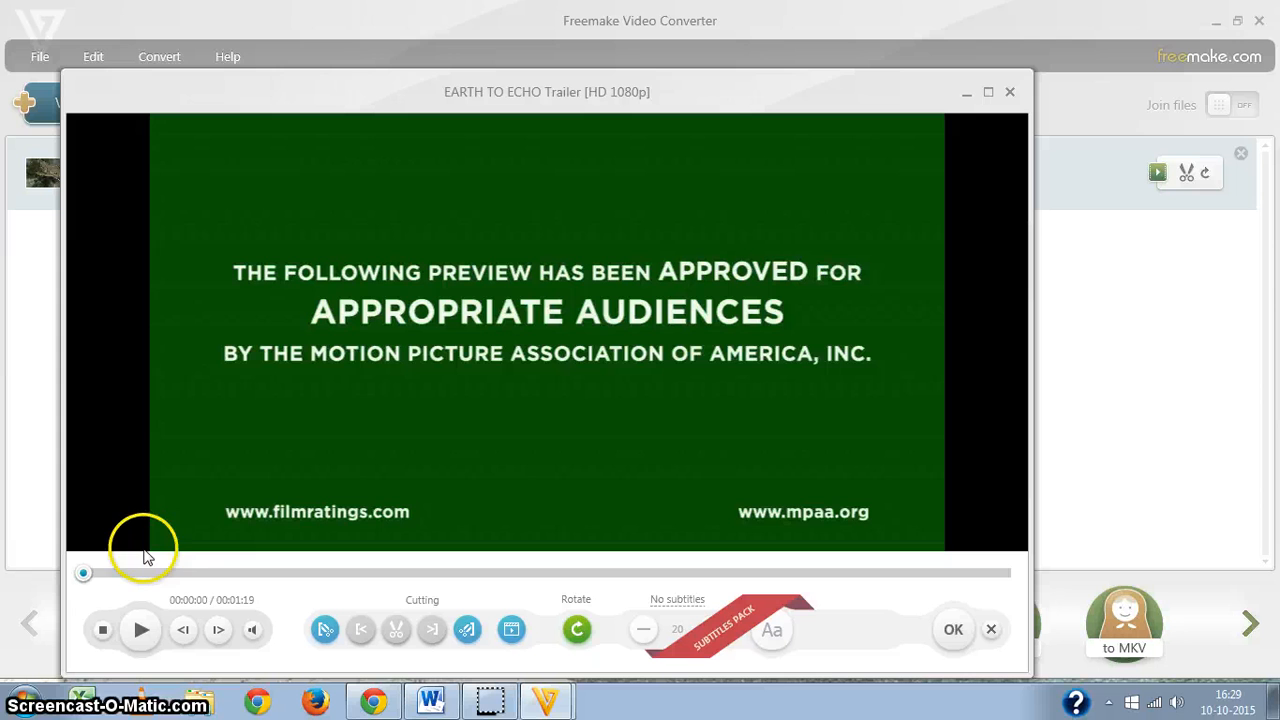
mouse_move(205, 612)
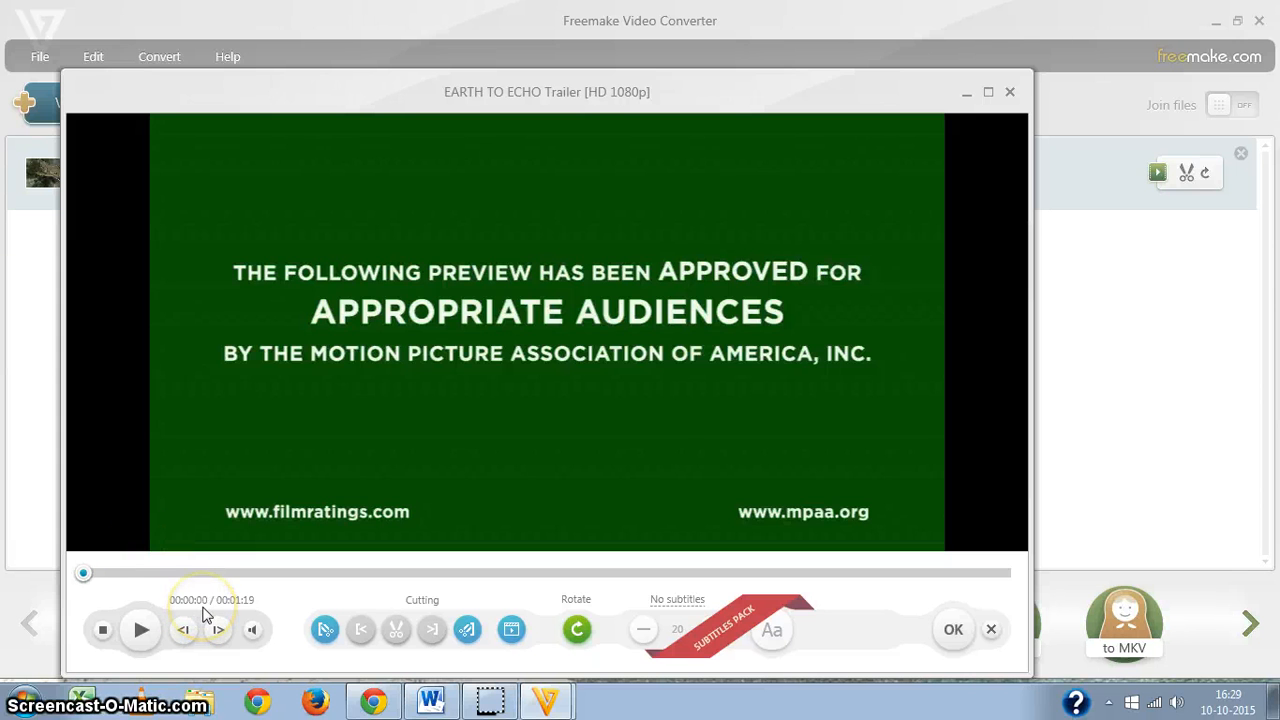
mouse_move(84, 573)
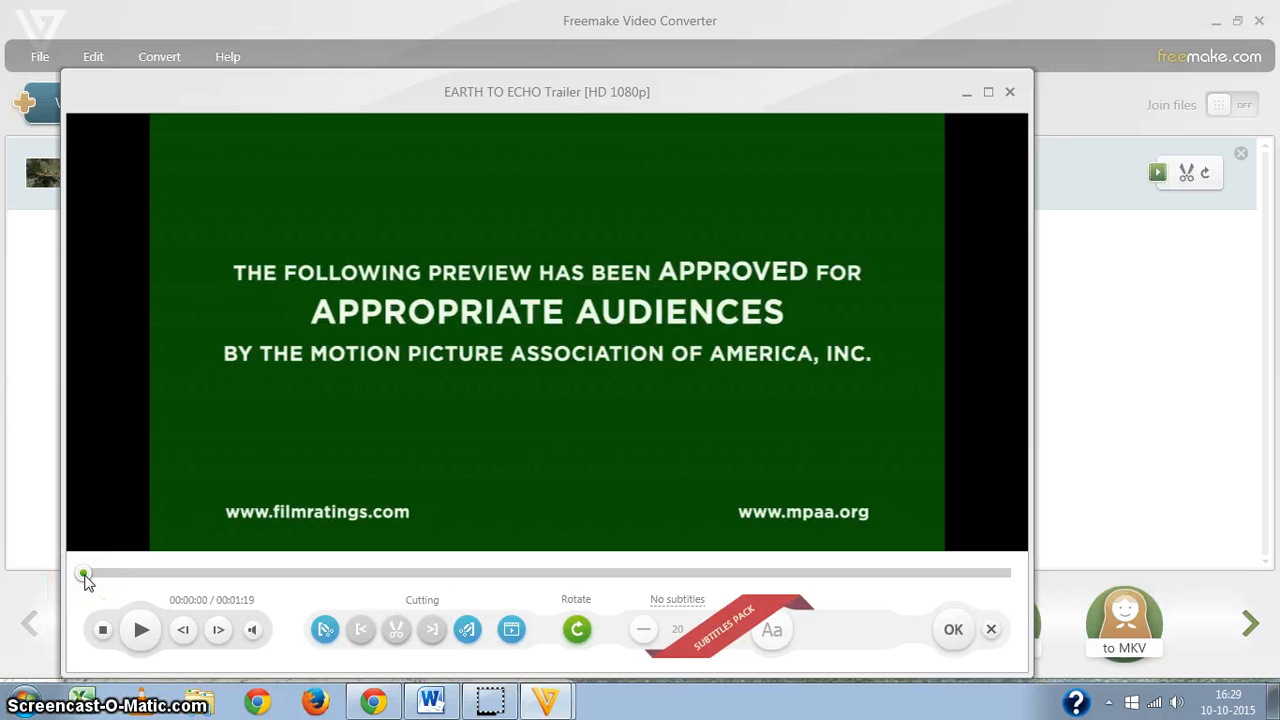
mouse_move(324, 629)
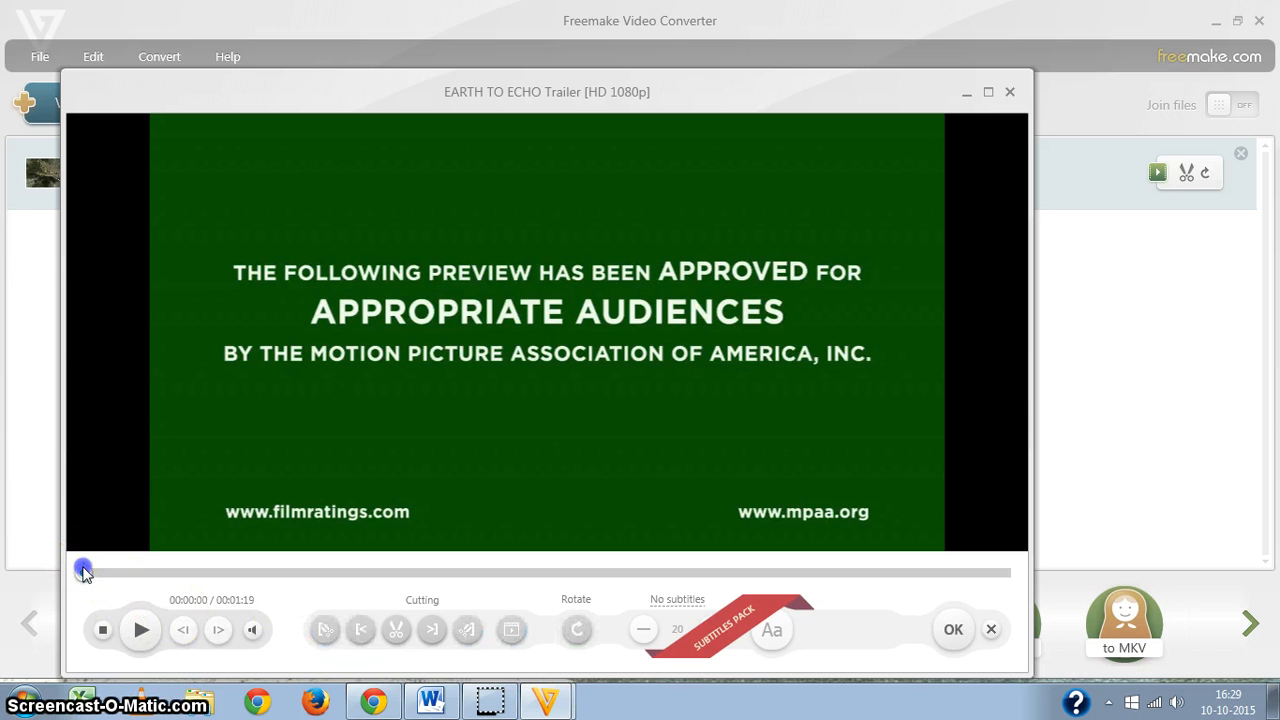
Select the trailer's first 15 seconds and cut them, leaving 1:04.
drag(83, 571, 157, 571)
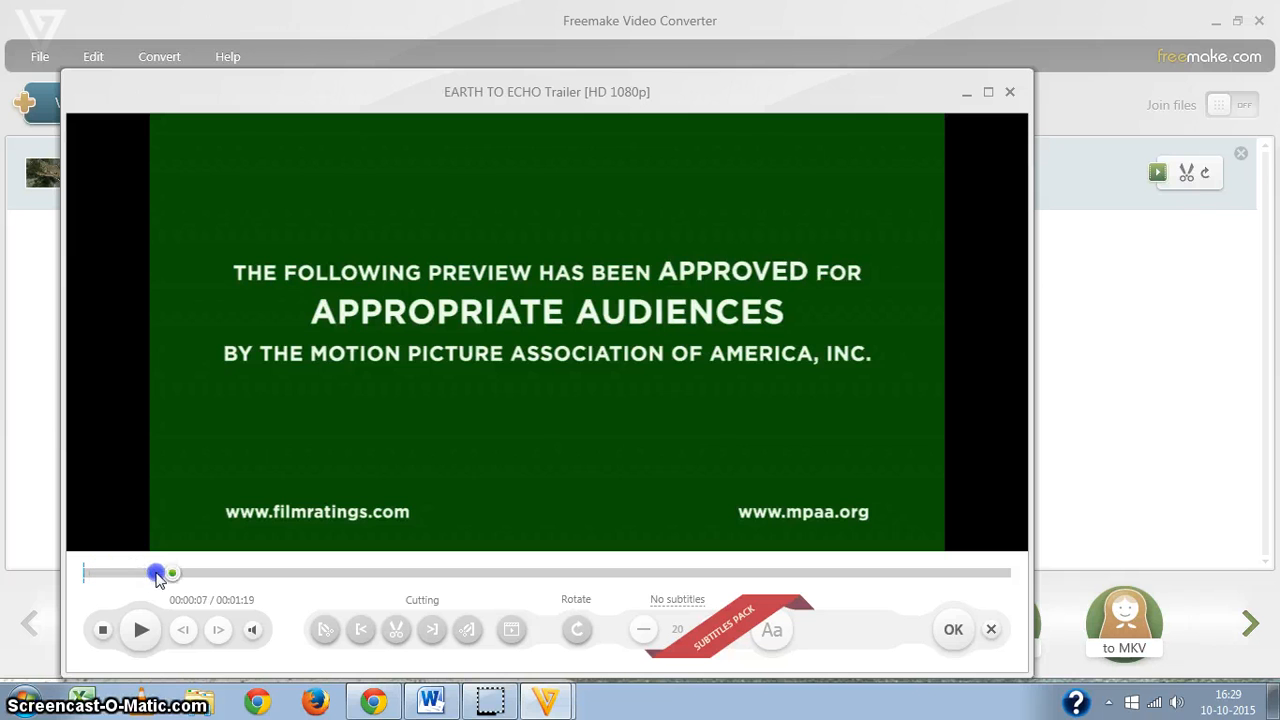
drag(157, 573, 262, 573)
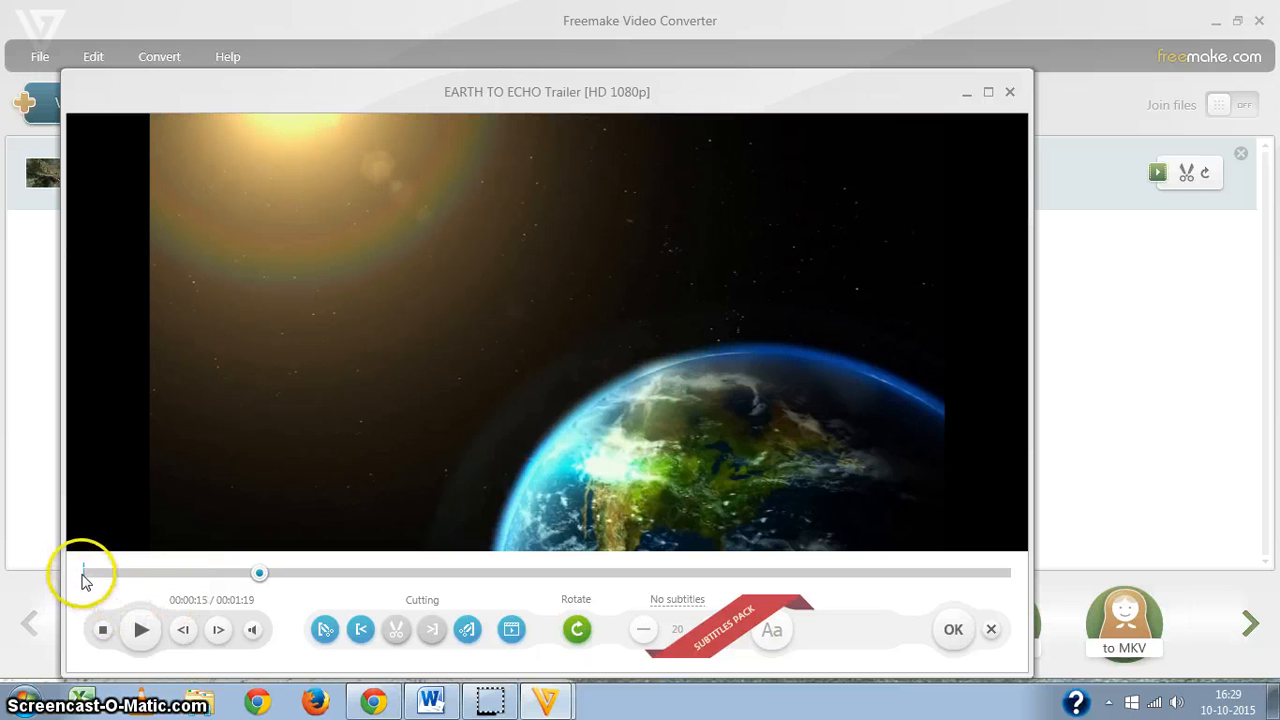
mouse_move(92, 582)
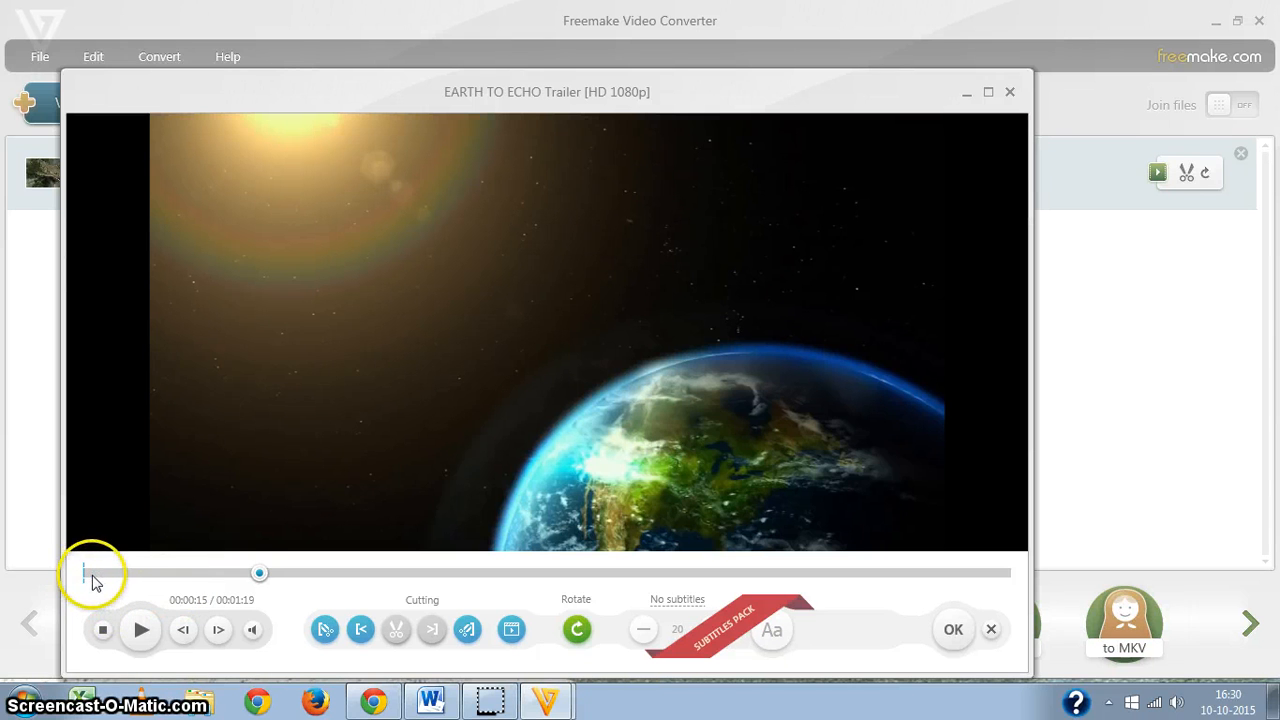
mouse_move(260, 578)
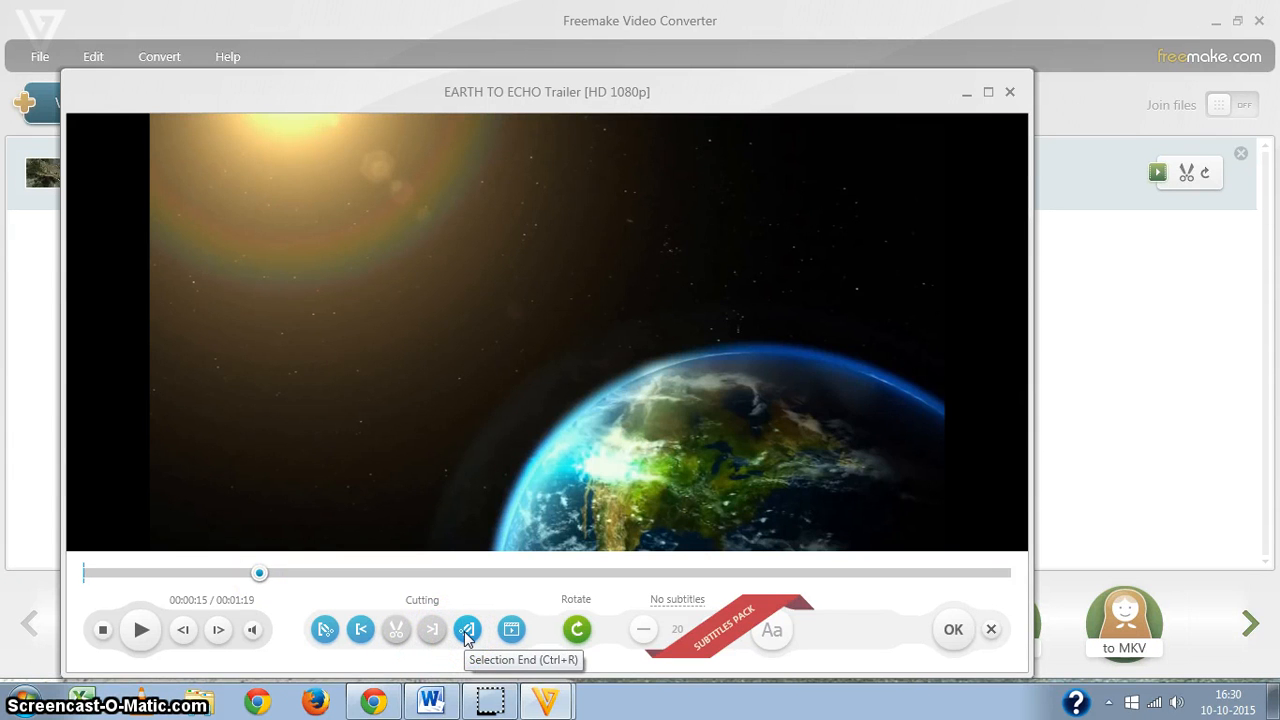
click(467, 629)
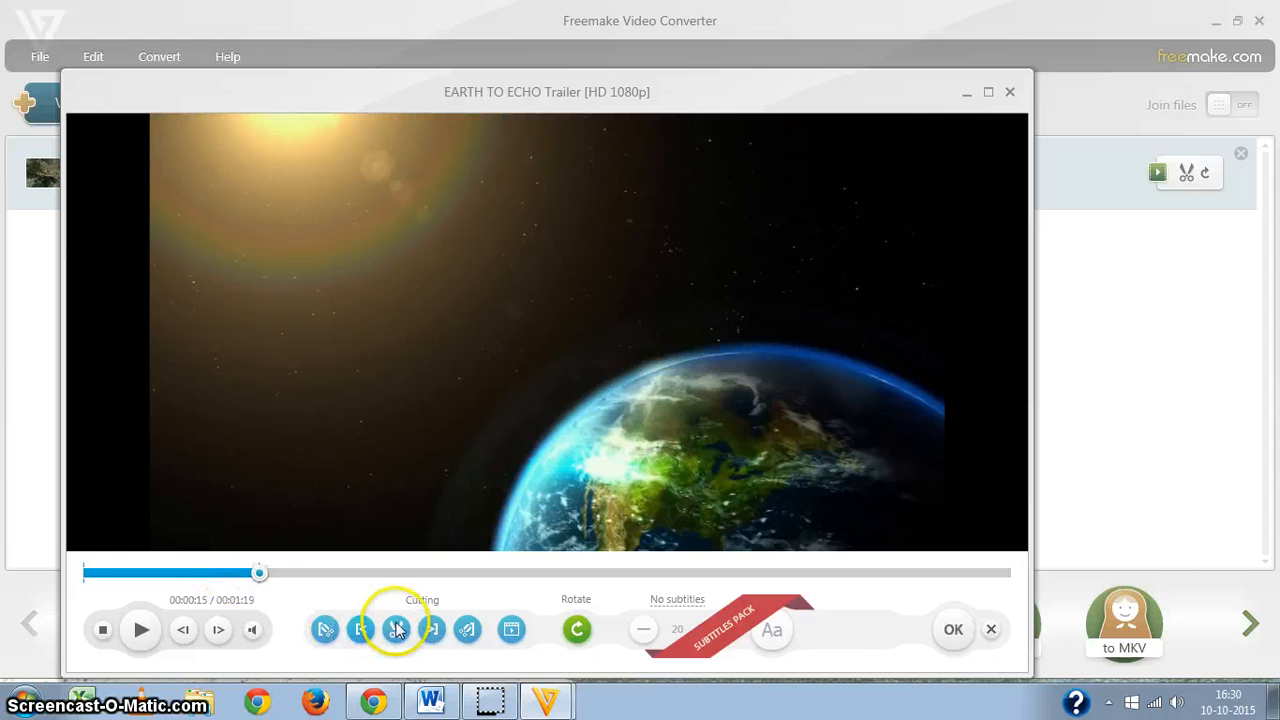
mouse_move(396, 629)
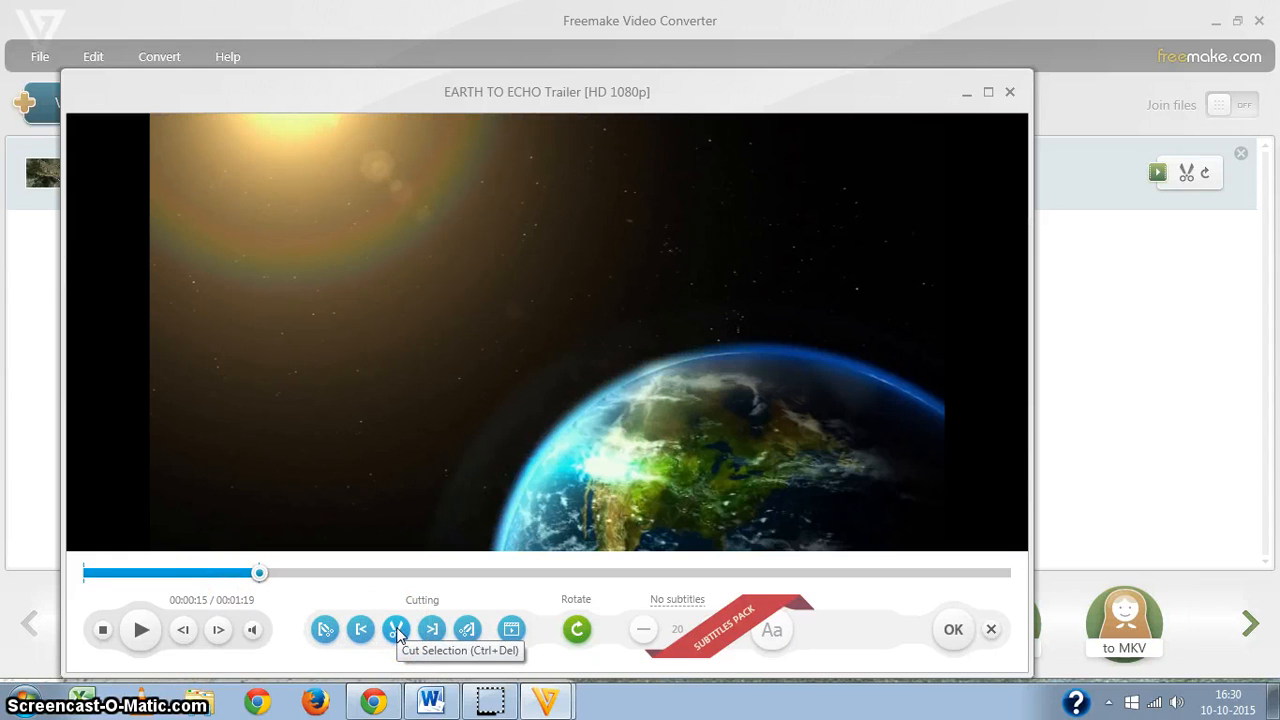
click(396, 629)
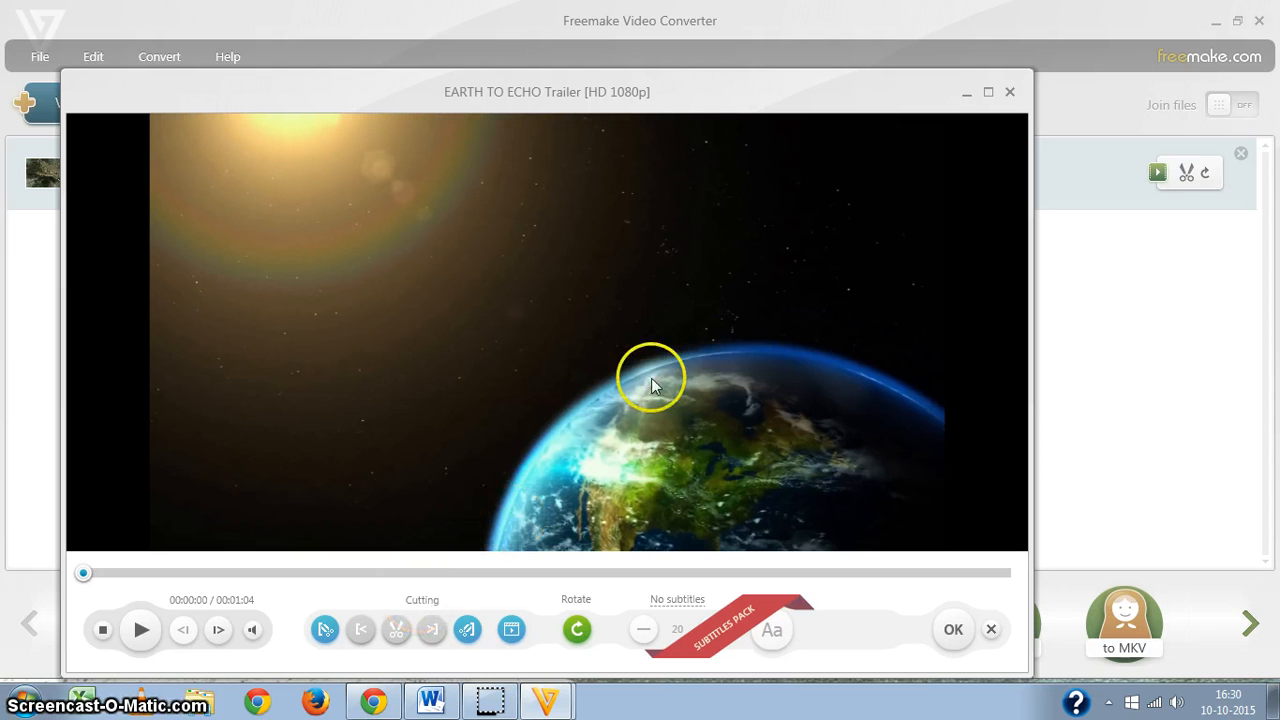
mouse_move(650, 555)
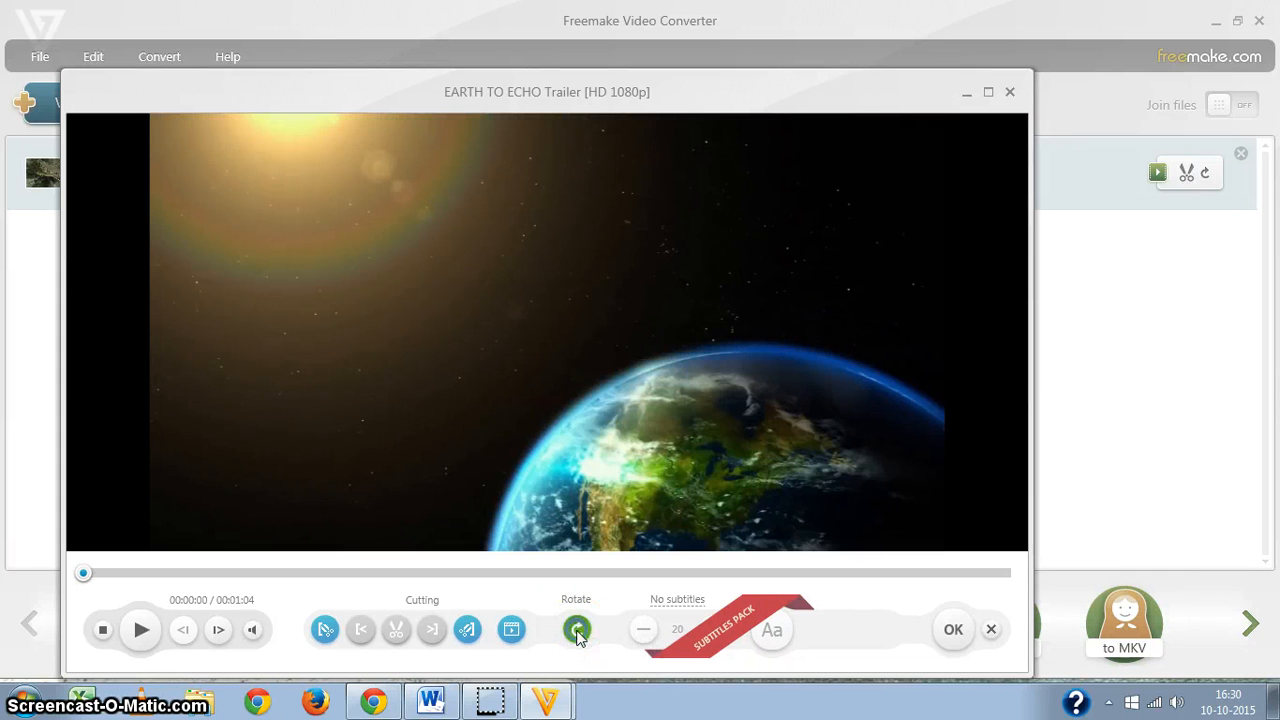
Try the Rotate control, then return to the file list showing the 1:04 trailer.
click(577, 629)
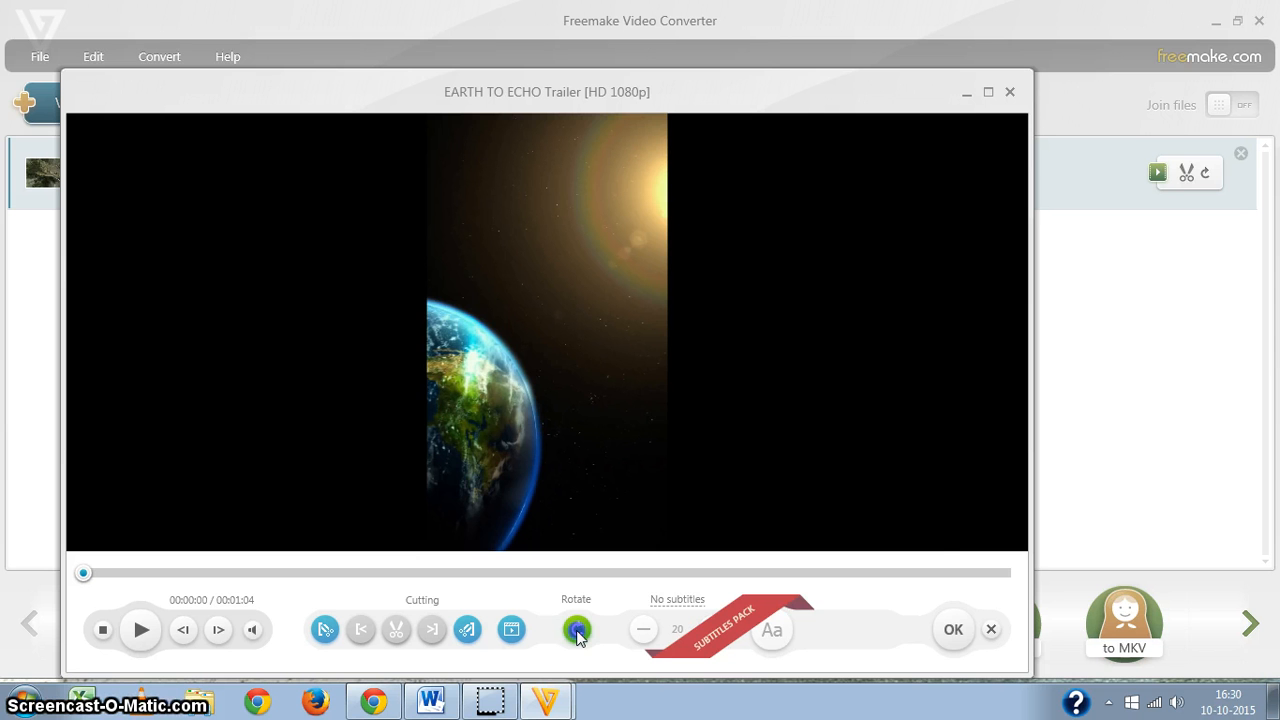
click(577, 629)
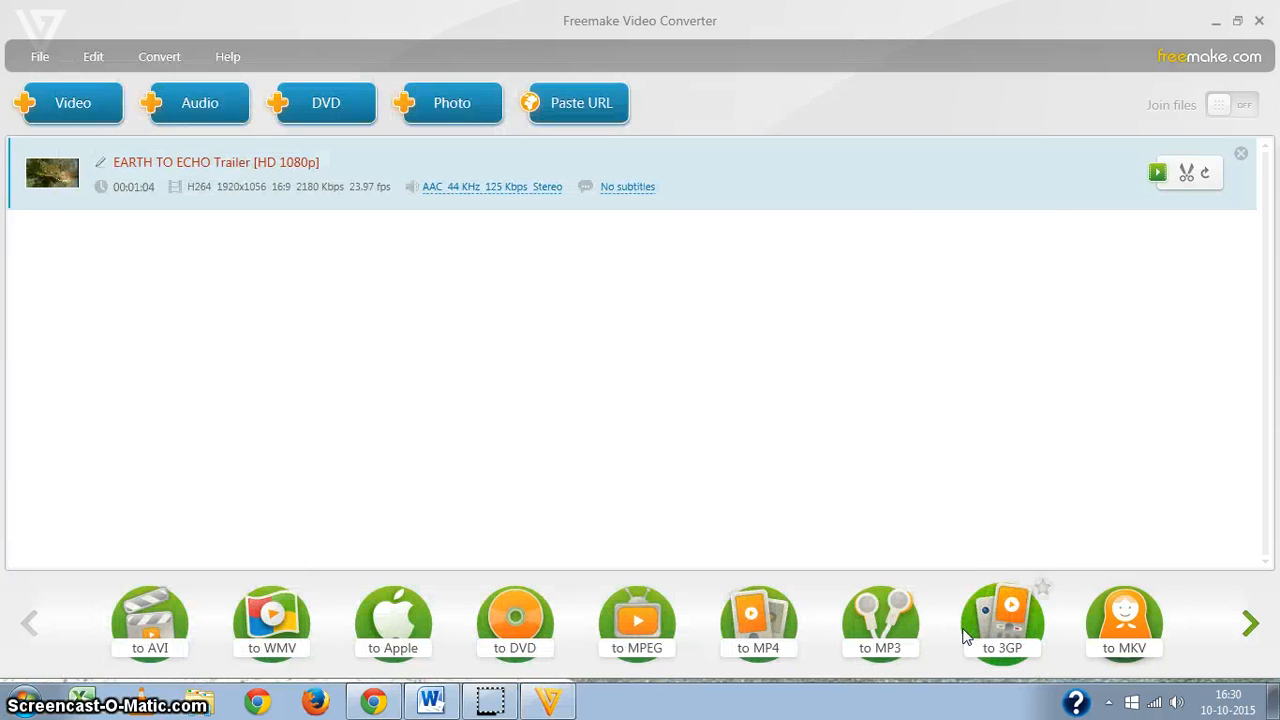
mouse_move(645, 418)
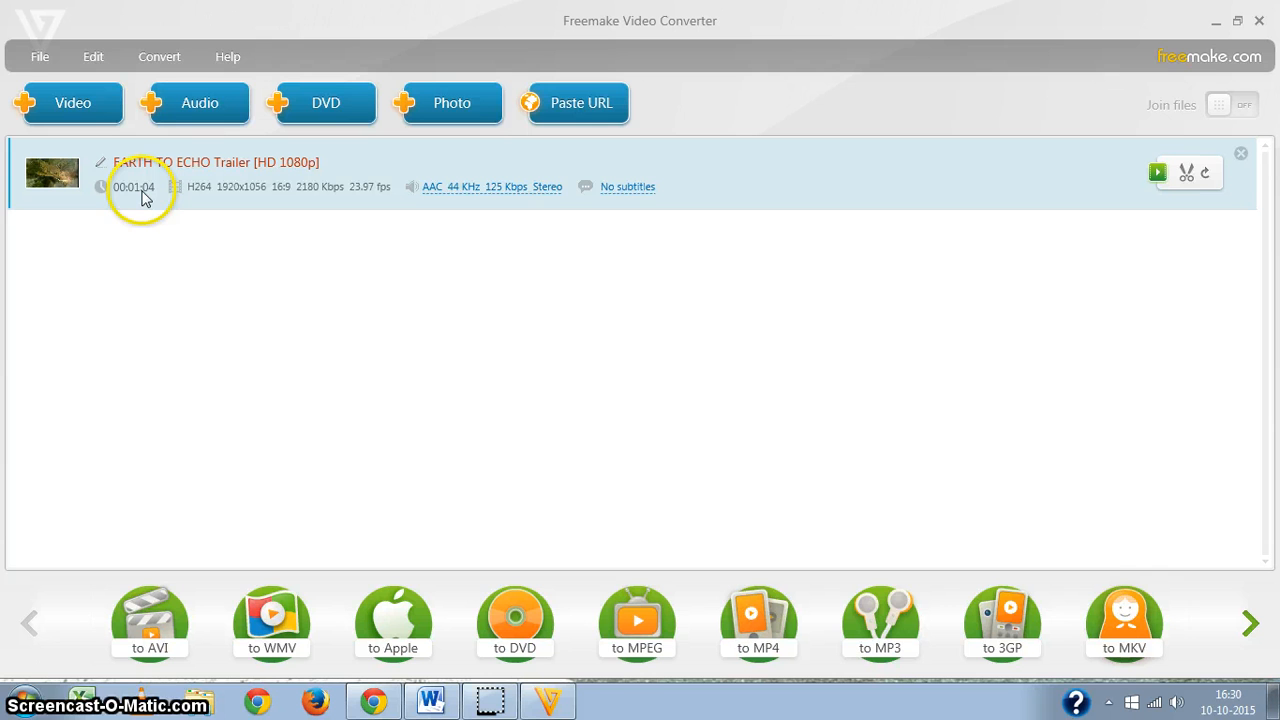
mouse_move(147, 197)
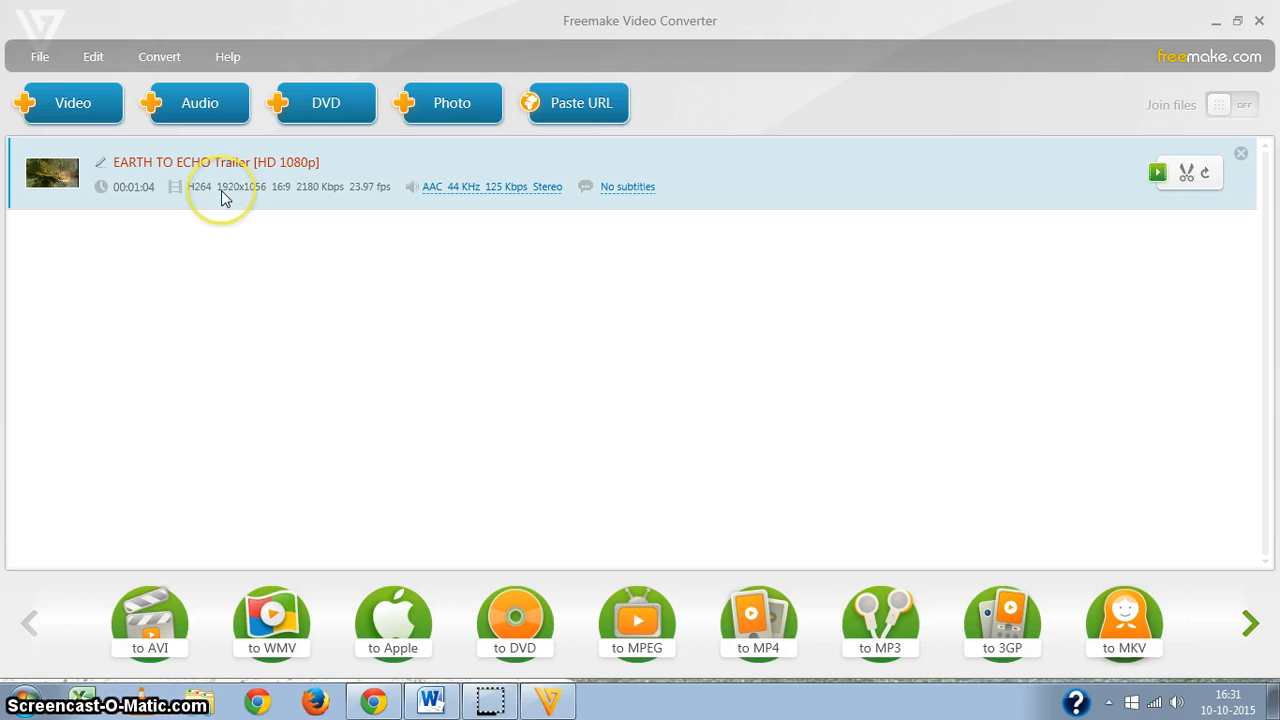
mouse_move(252, 195)
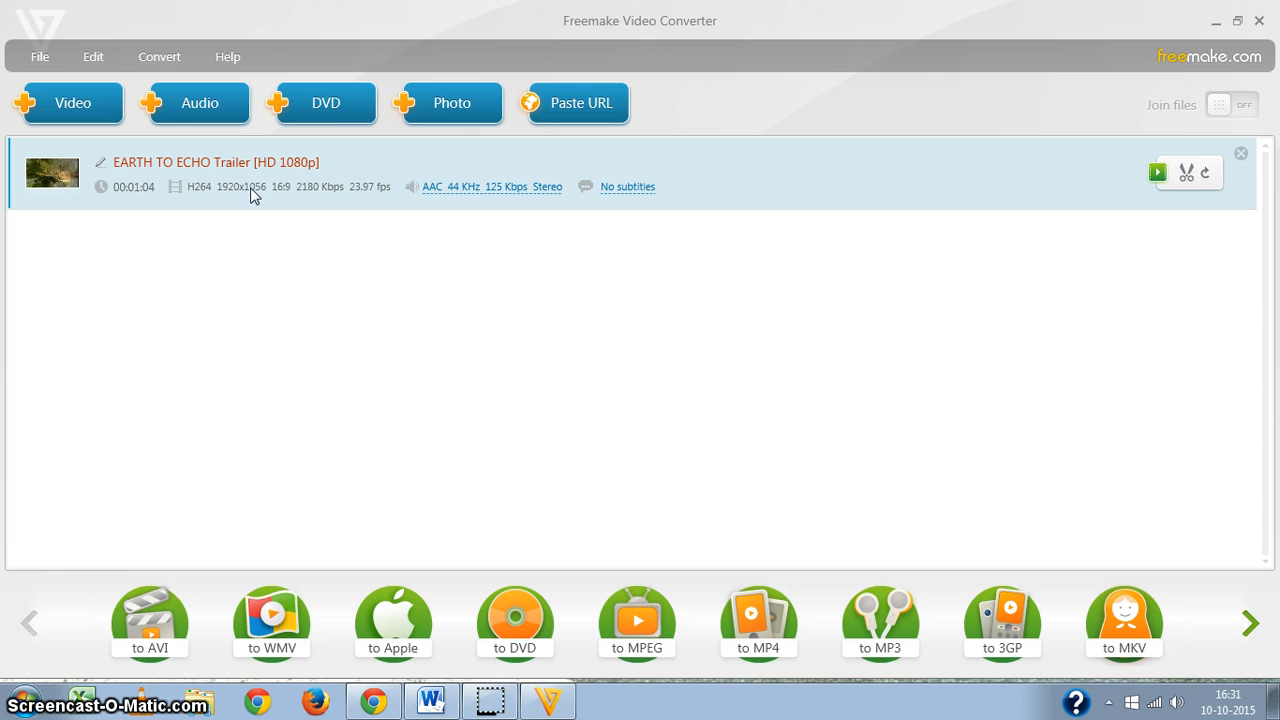
mouse_move(149, 615)
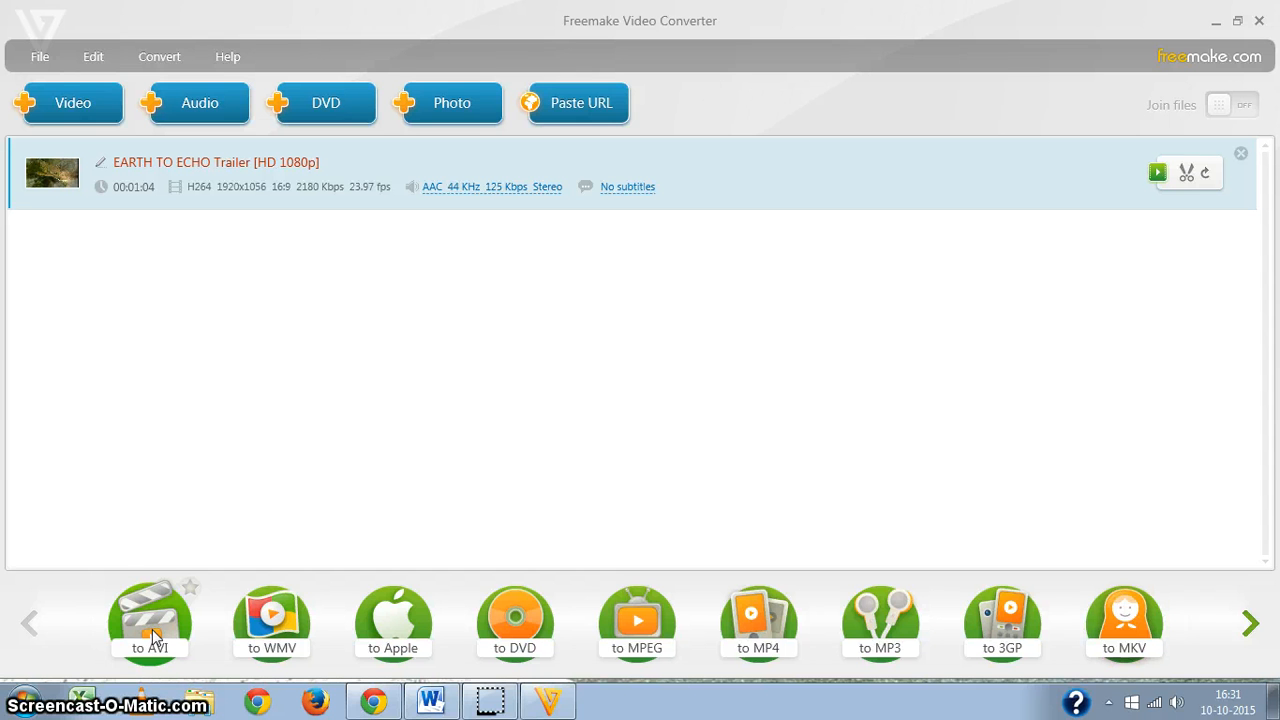
Choose AVI output and set its preset to TV Quality (about 14 Mb).
click(150, 620)
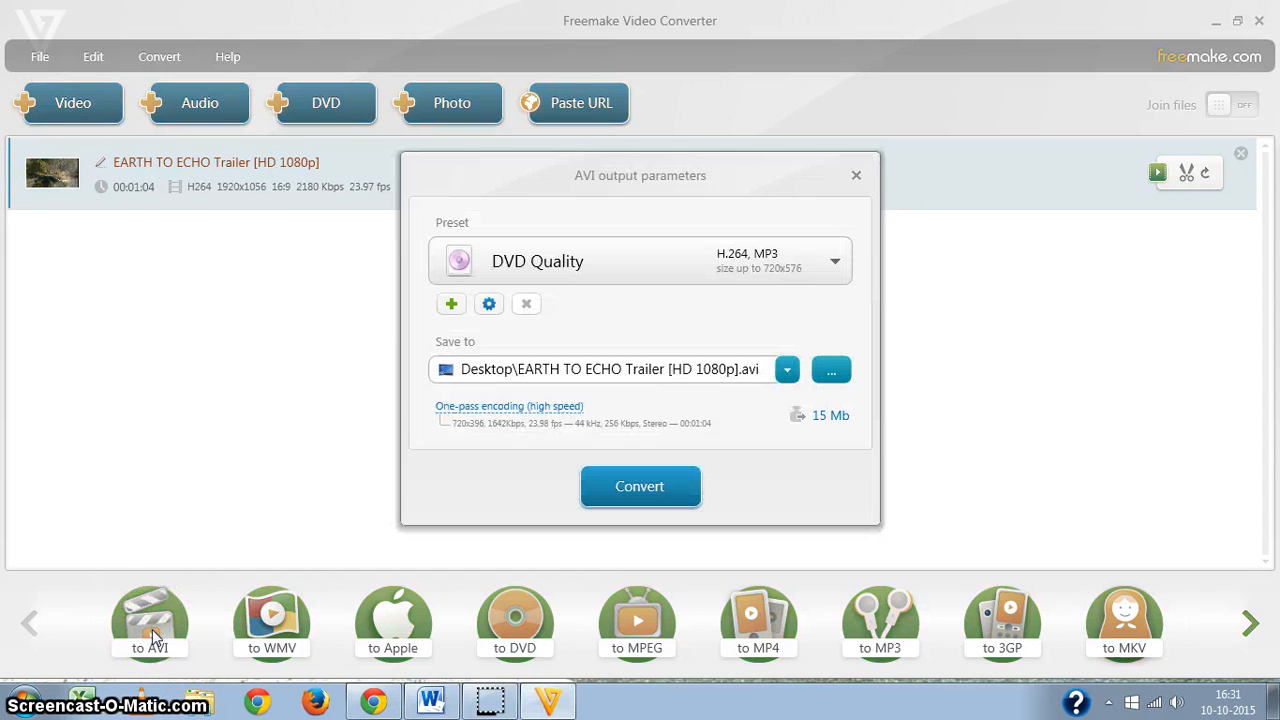
mouse_move(680, 398)
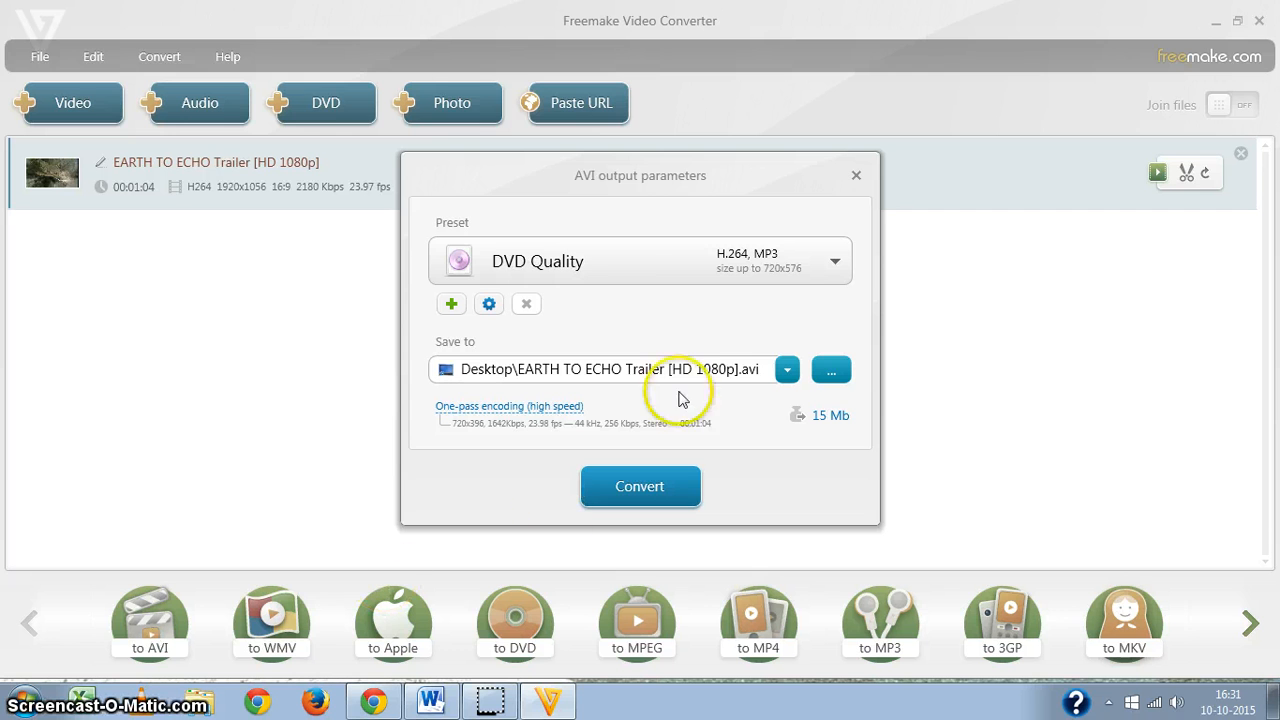
mouse_move(755, 250)
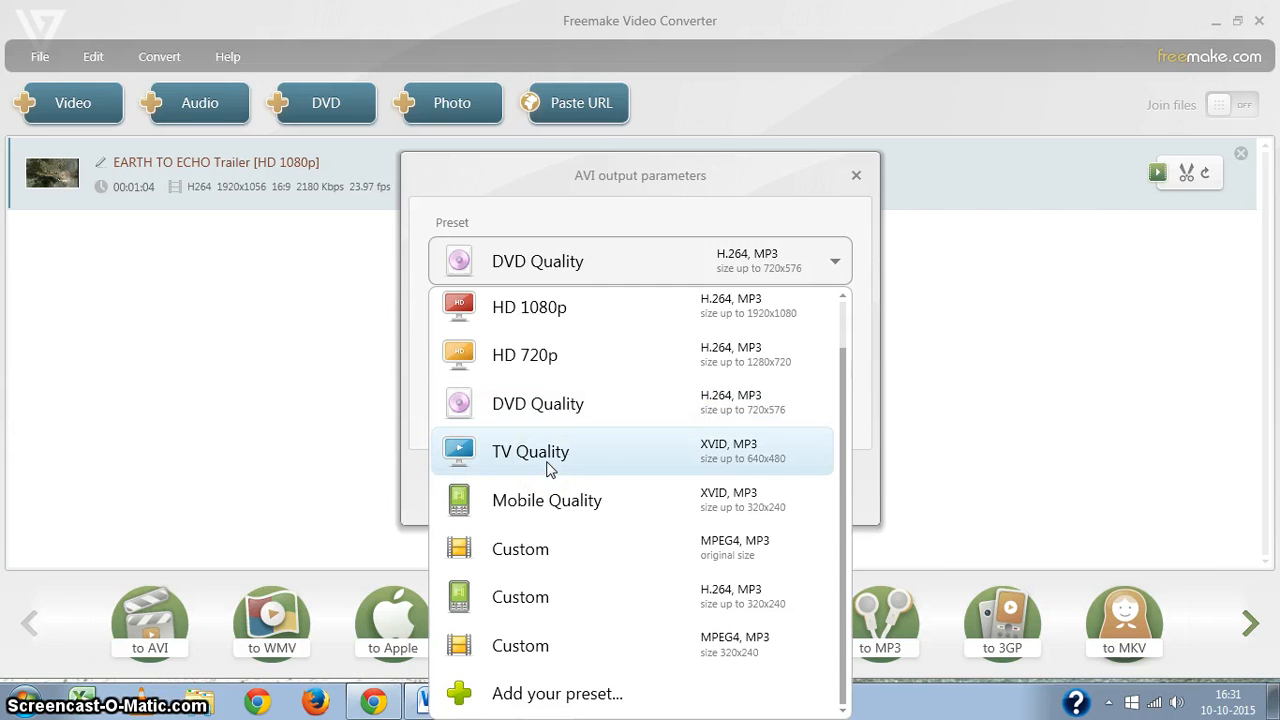
click(531, 451)
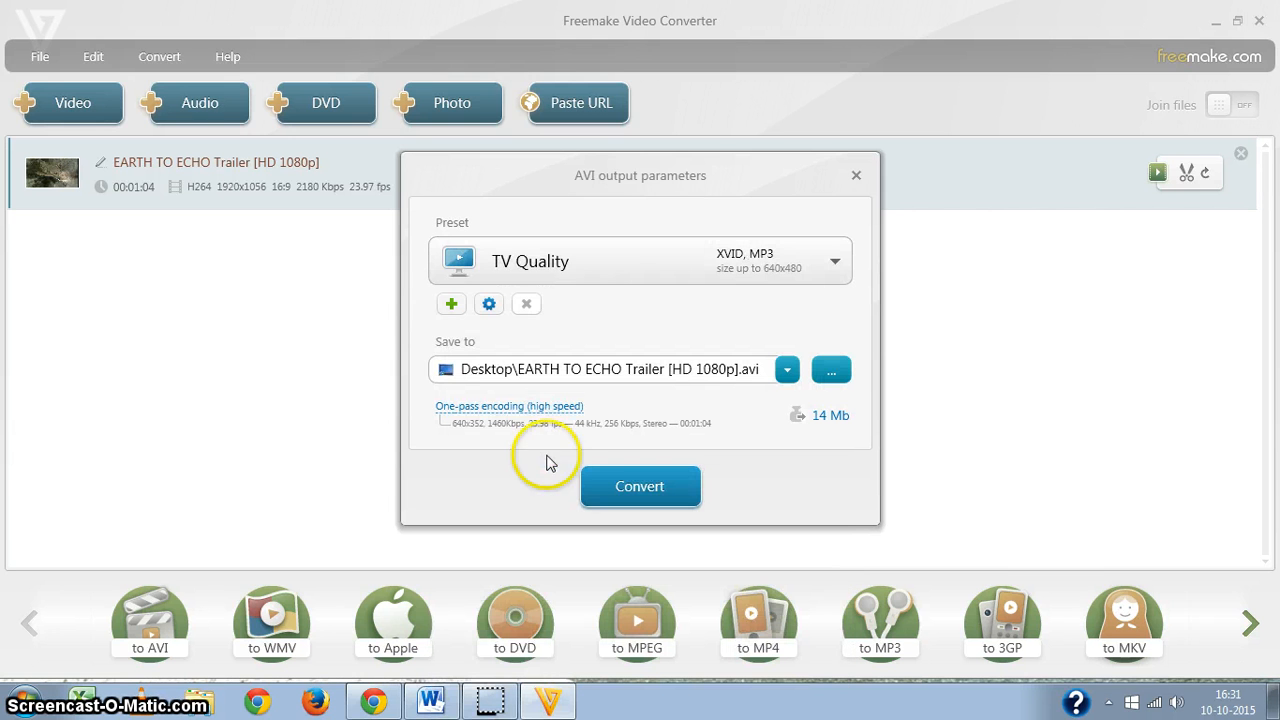
mouse_move(765, 417)
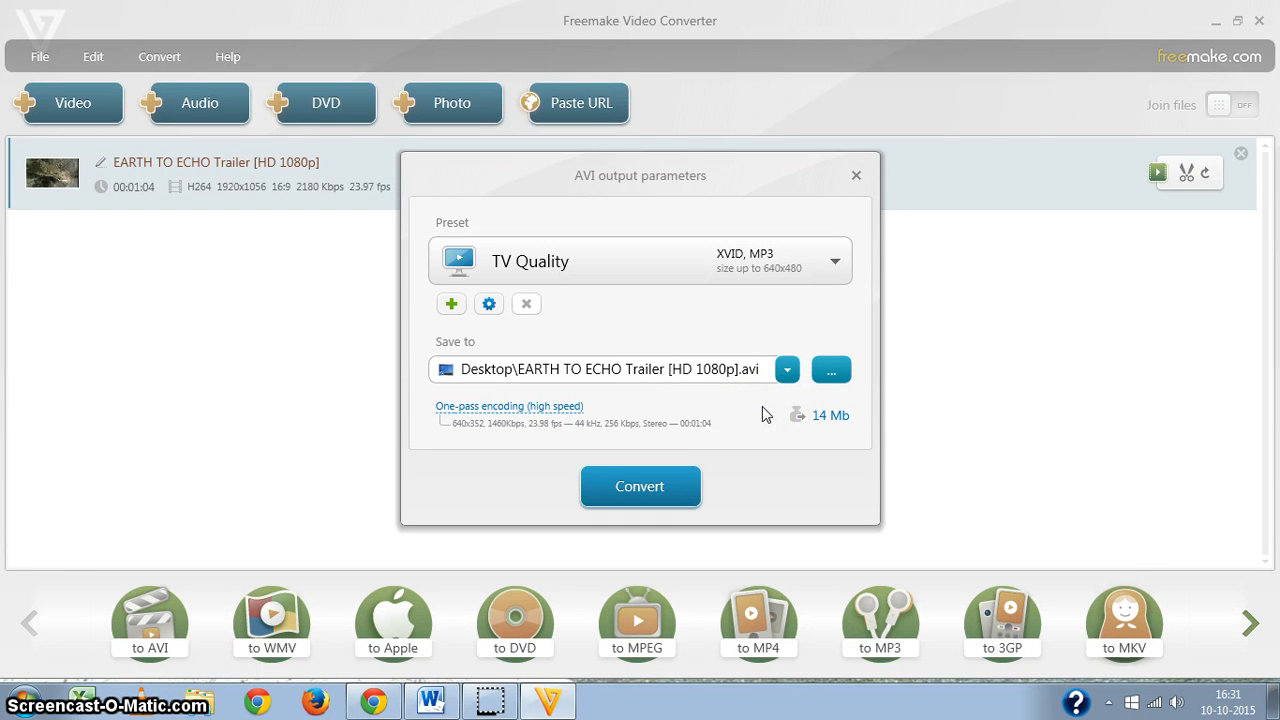
mouse_move(830, 415)
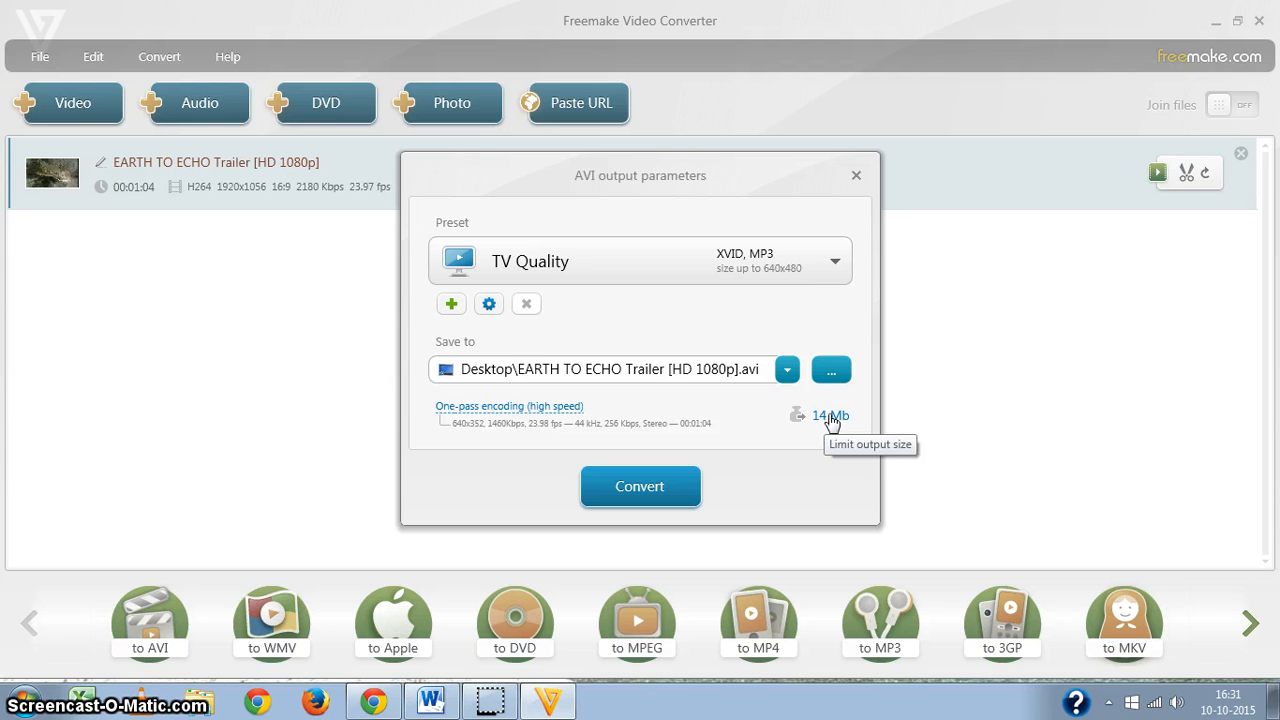
Limit the AVI output size to a custom 10 Mb.
click(830, 415)
text(10)
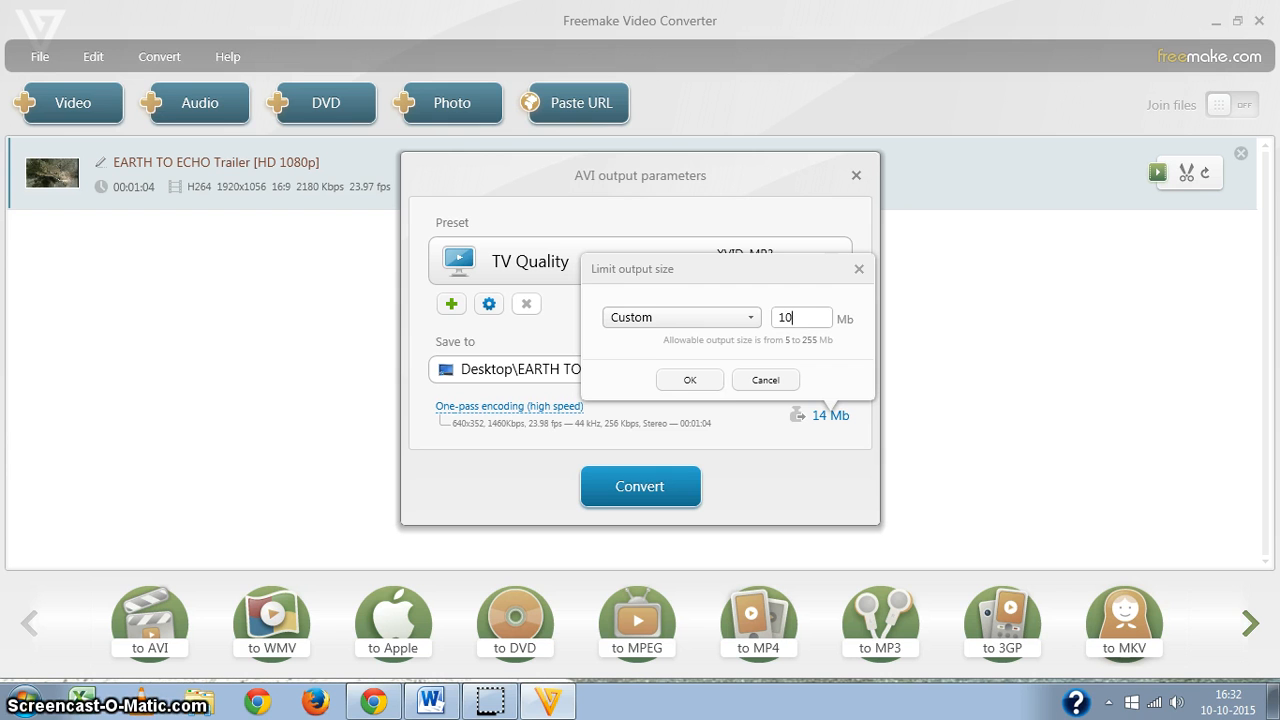
click(689, 379)
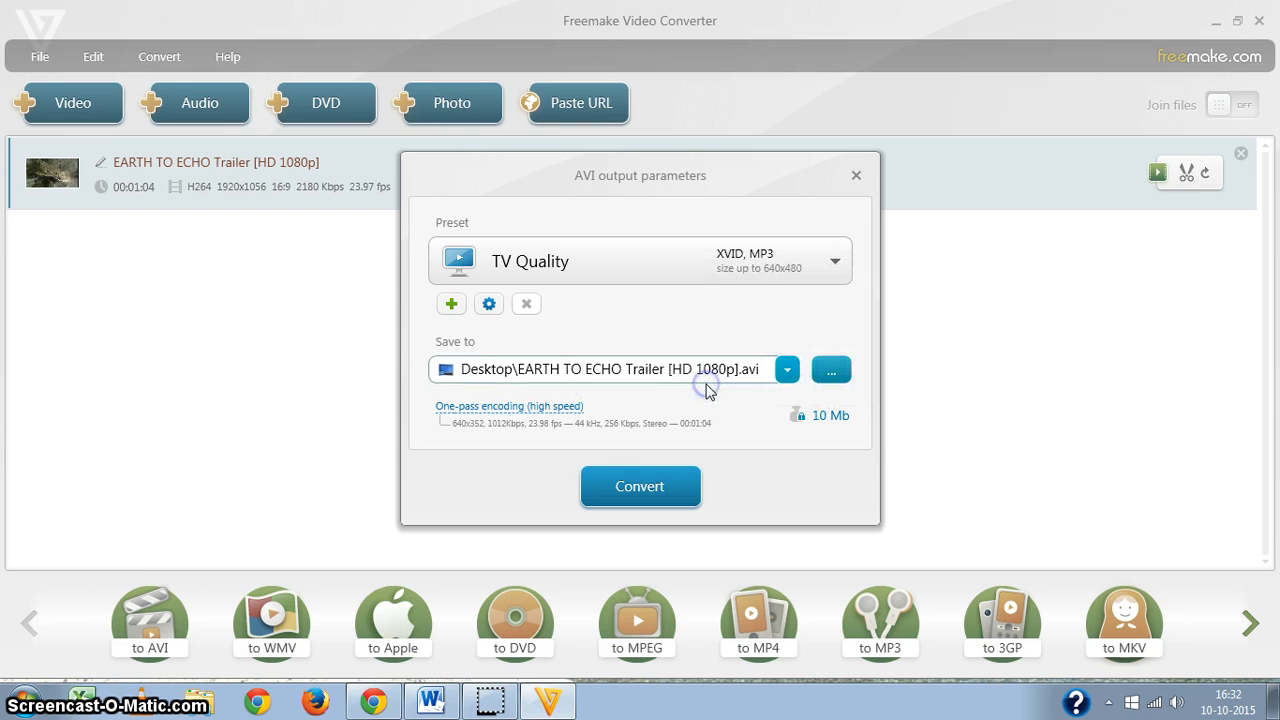
mouse_move(465, 362)
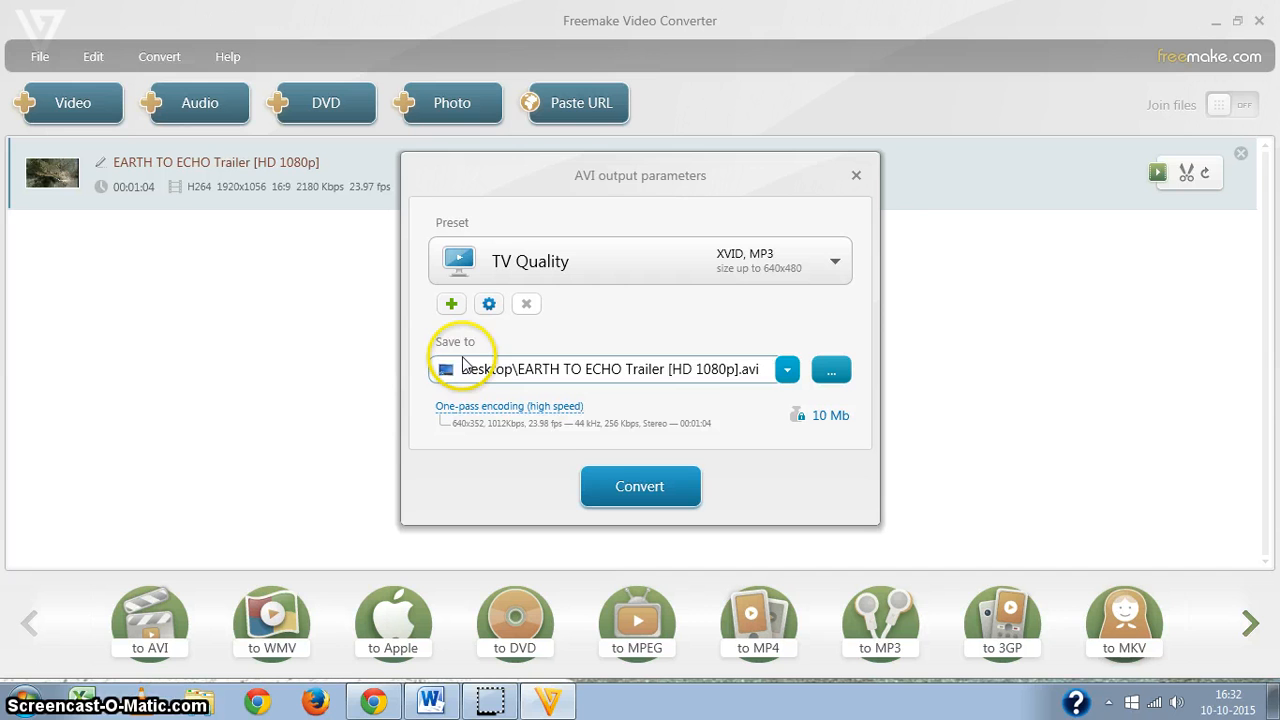
mouse_move(660, 397)
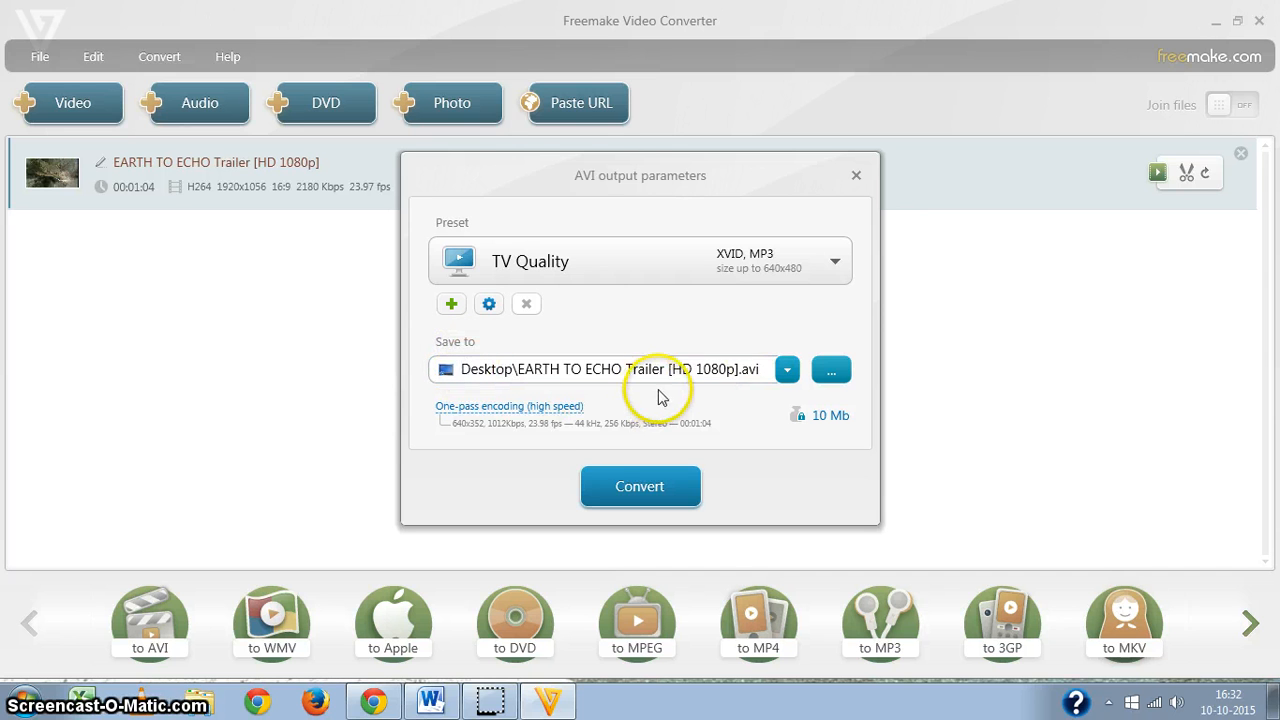
Name the output 'EARTH TO ECHO Trailer edited' and start converting to AVI.
click(610, 369)
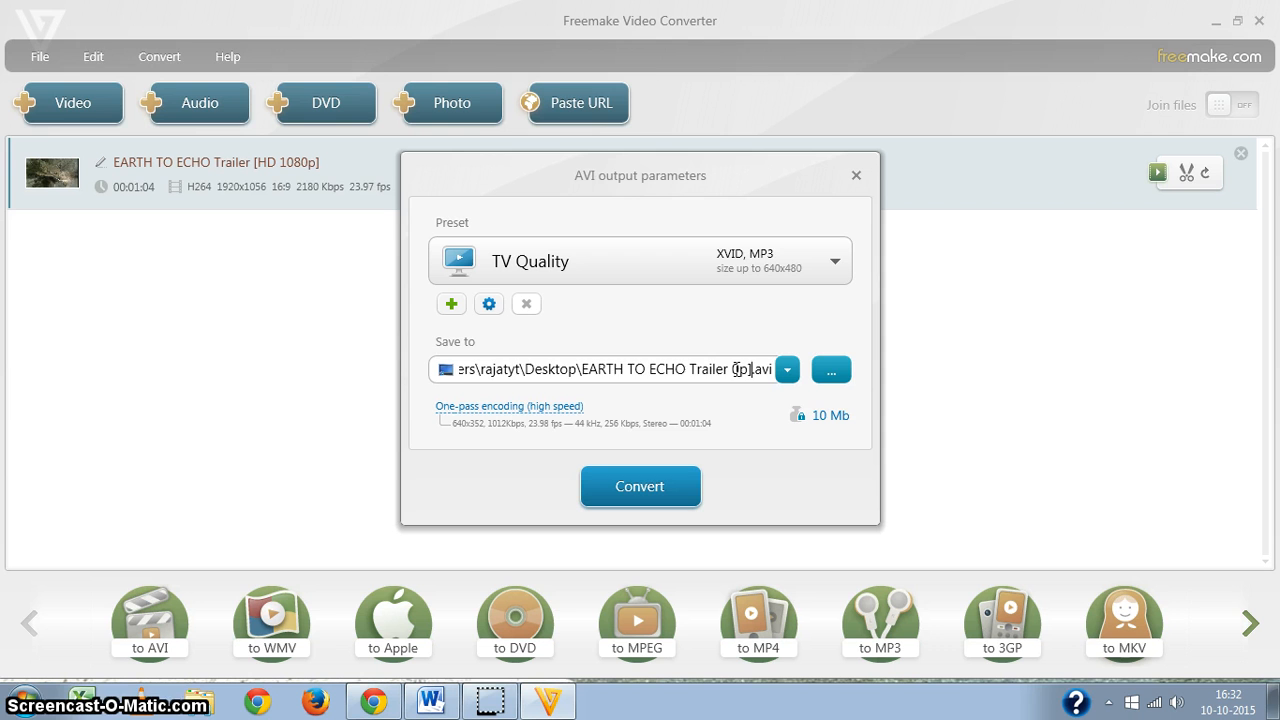
text(edited)
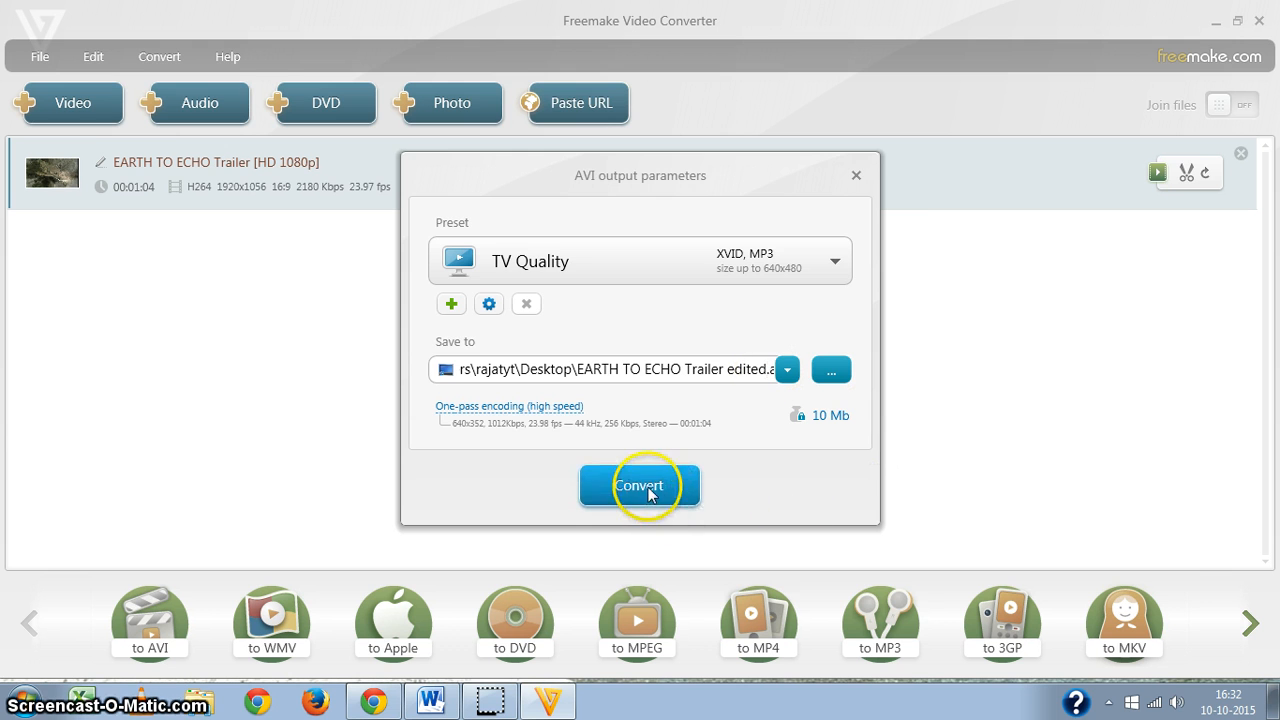
click(639, 485)
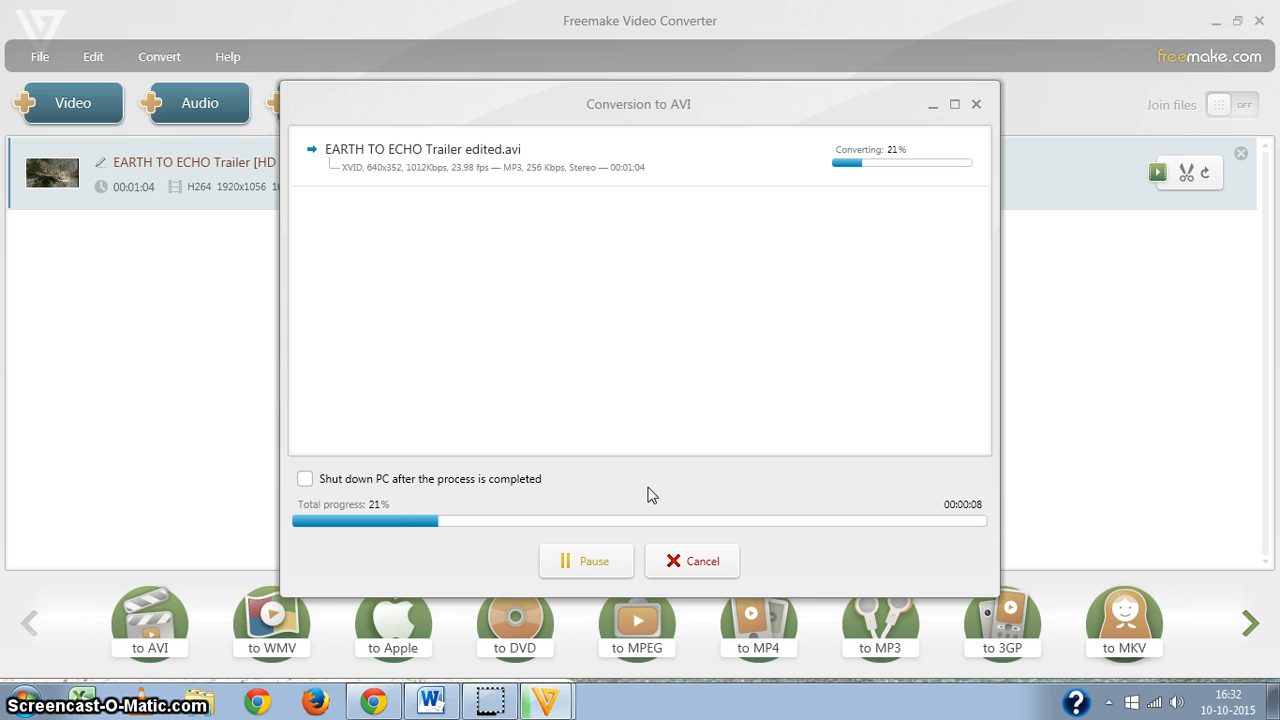
mouse_move(970, 515)
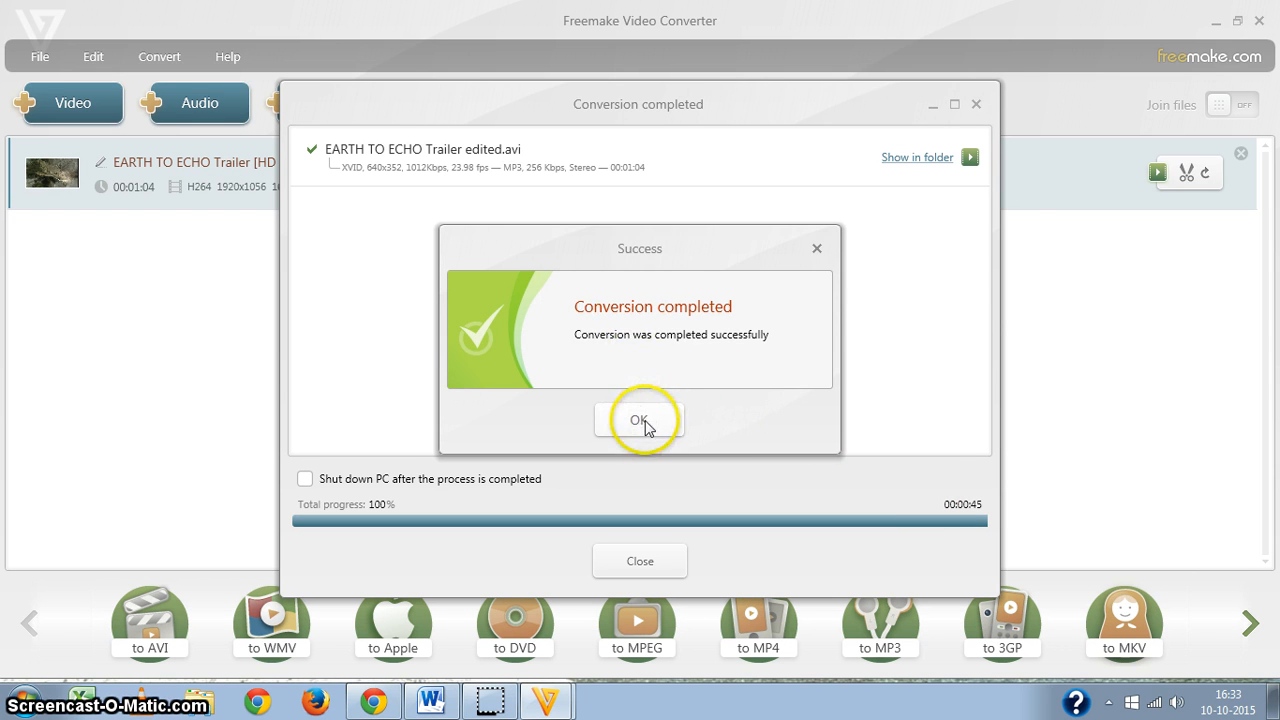
Dismiss the success message and show the new 7.79 MB AVI in its folder.
click(639, 419)
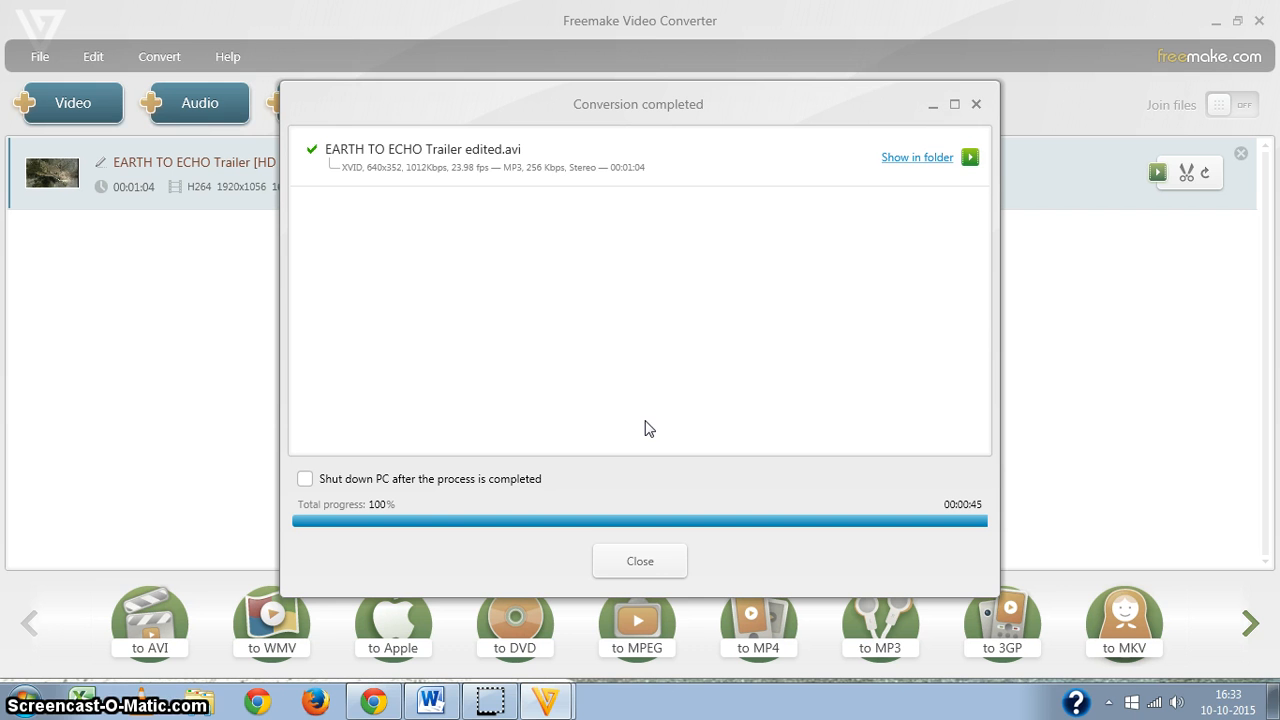
mouse_move(918, 157)
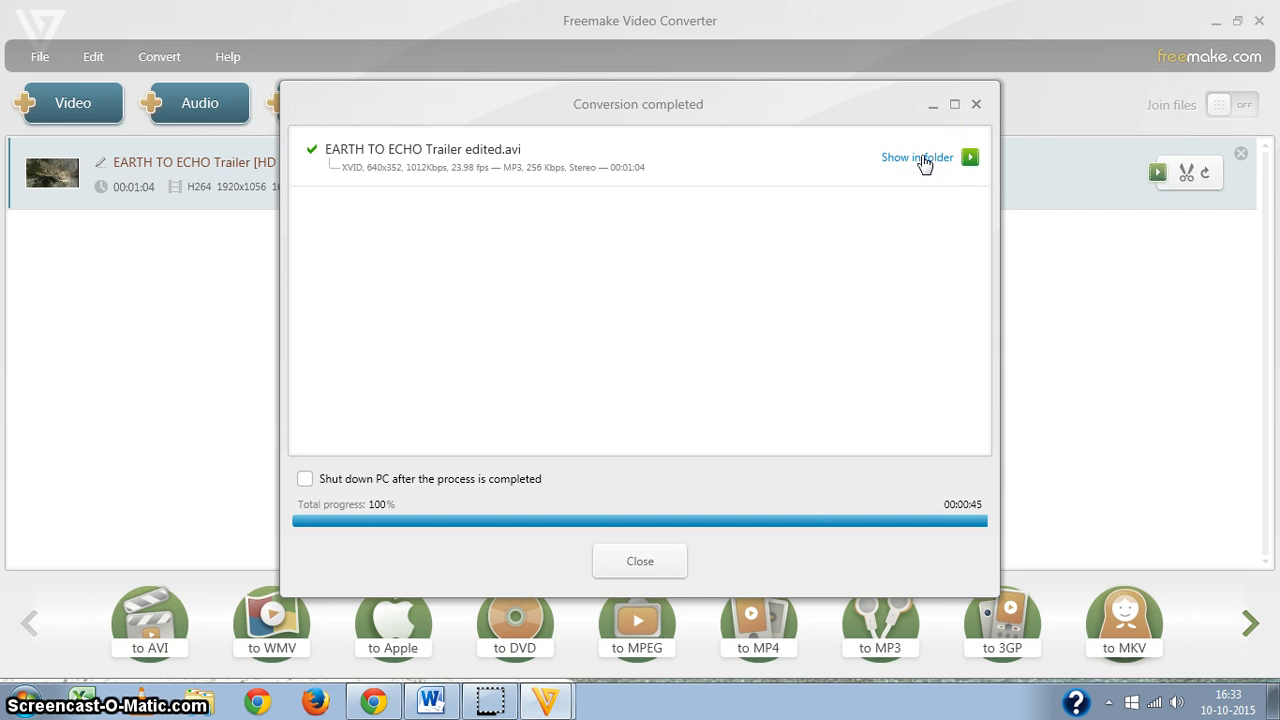
click(916, 157)
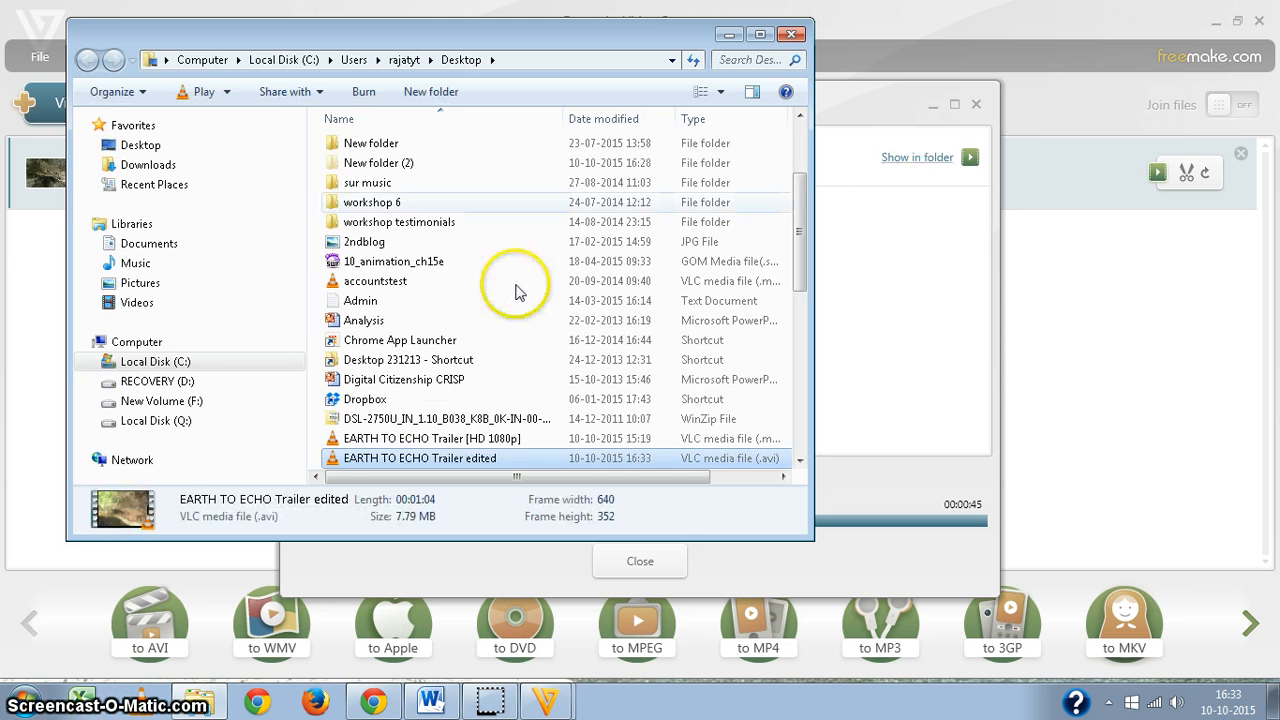
mouse_move(545, 468)
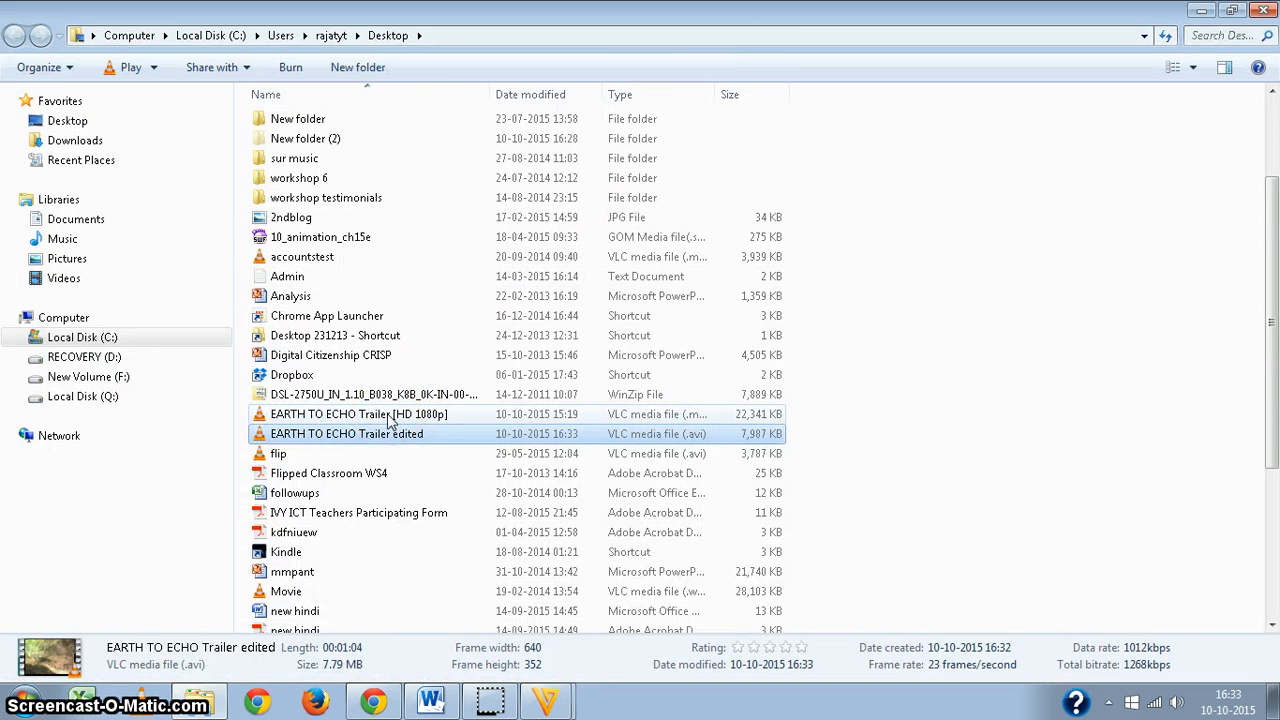
Select the original and edited trailers in turn: 21.8 MB/1:19 versus 7.79 MB/1:04.
click(360, 414)
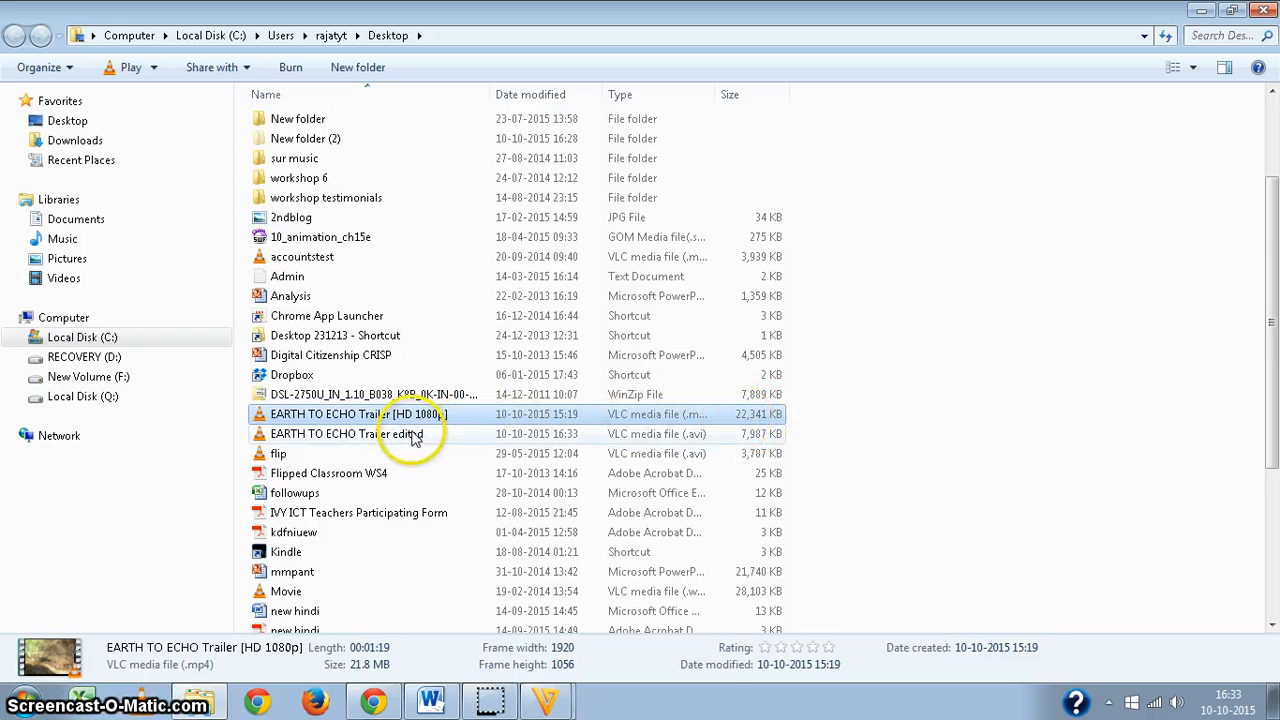
click(346, 433)
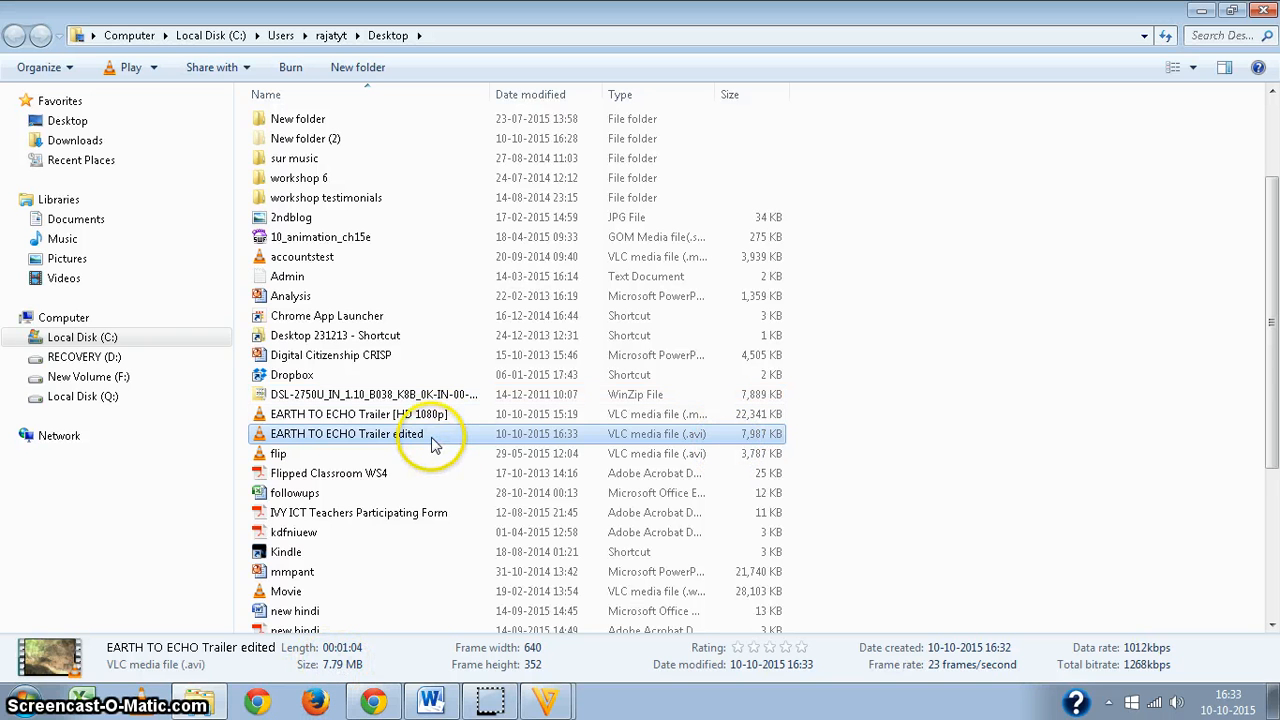
mouse_move(430, 442)
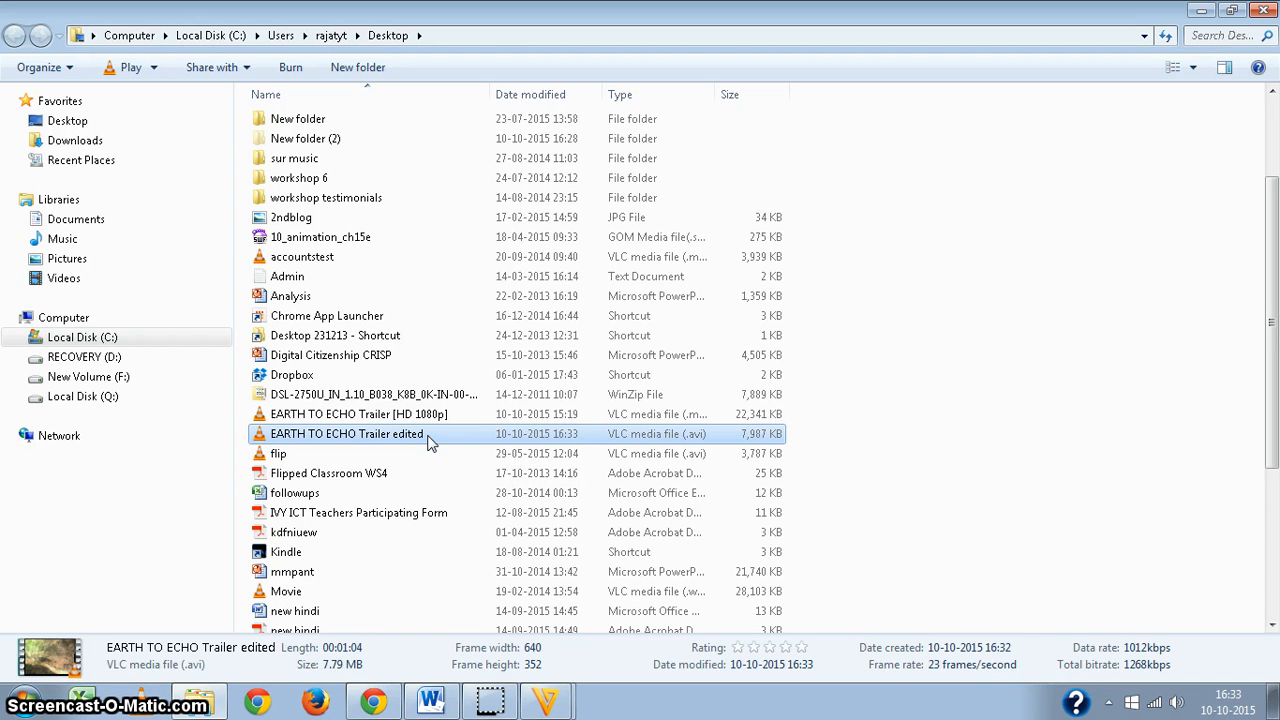
double_click(347, 433)
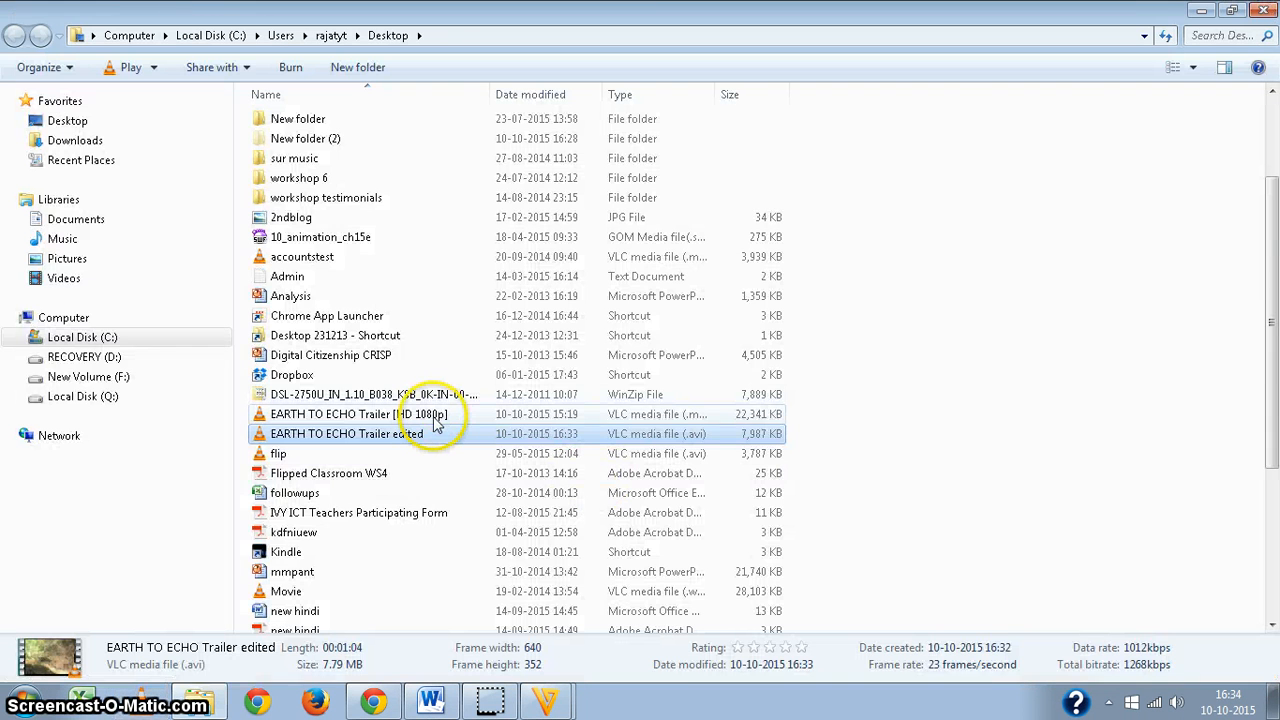
click(360, 413)
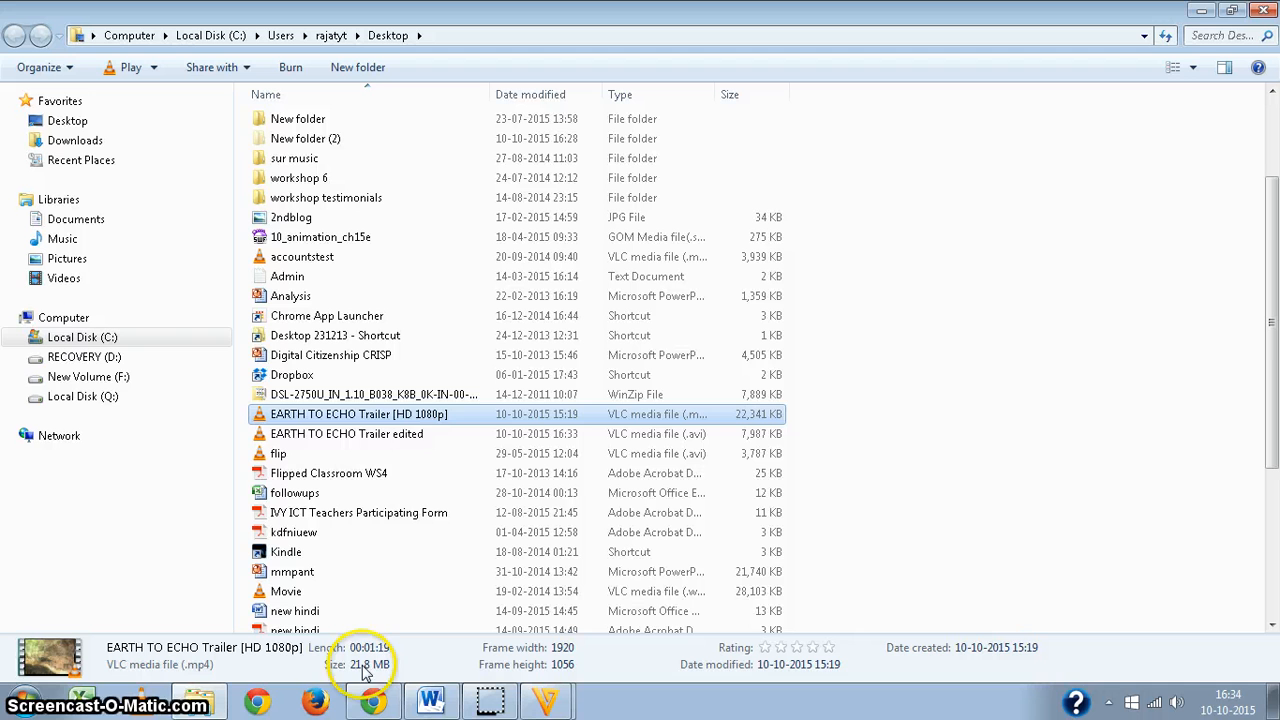
click(346, 433)
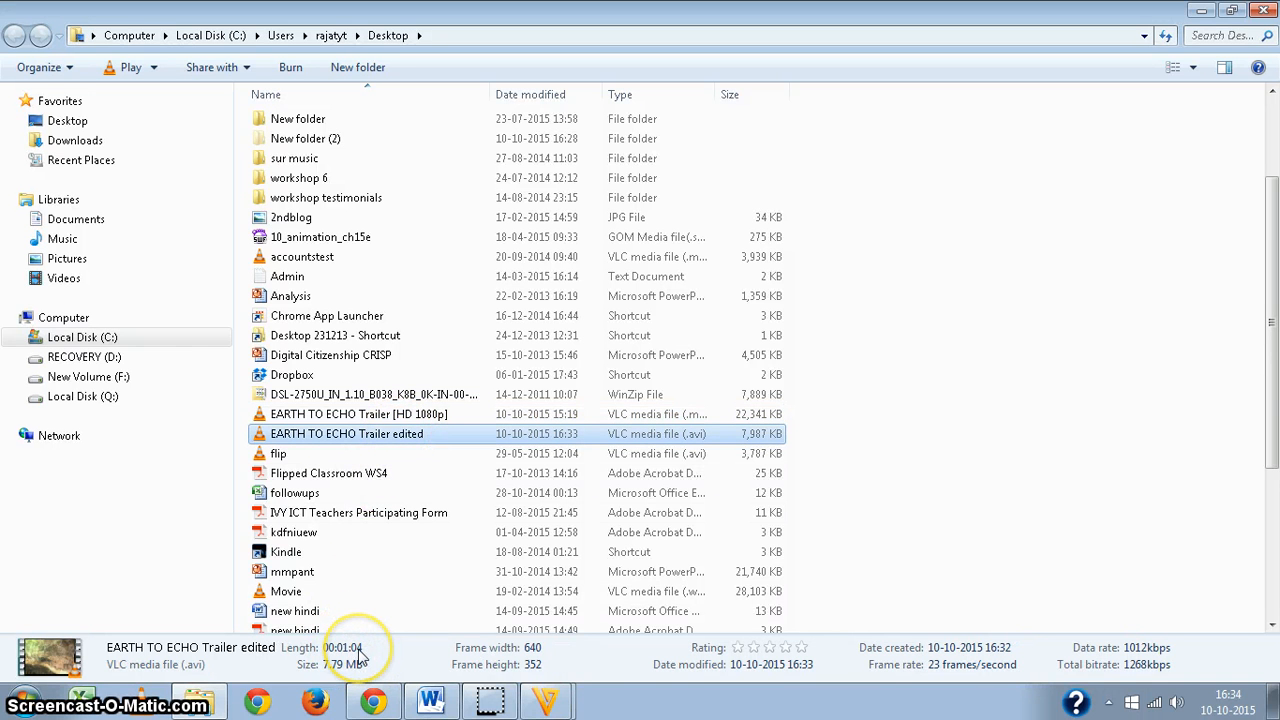
mouse_move(355, 675)
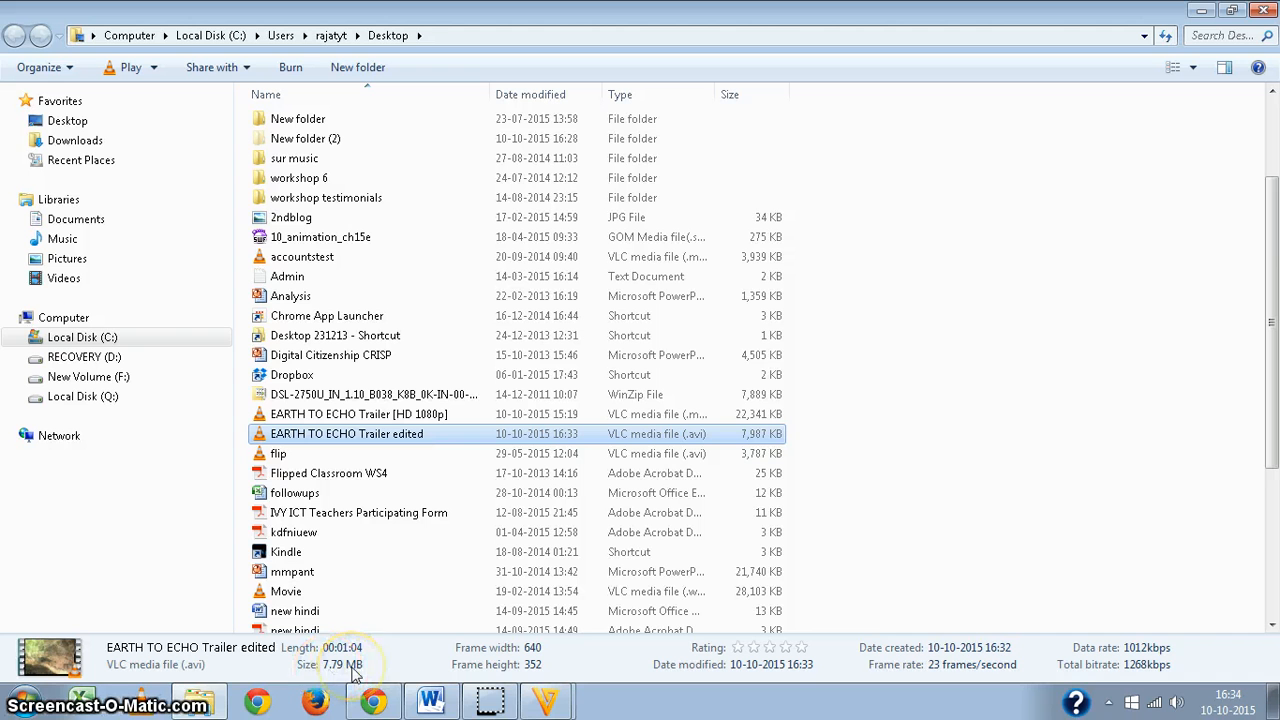